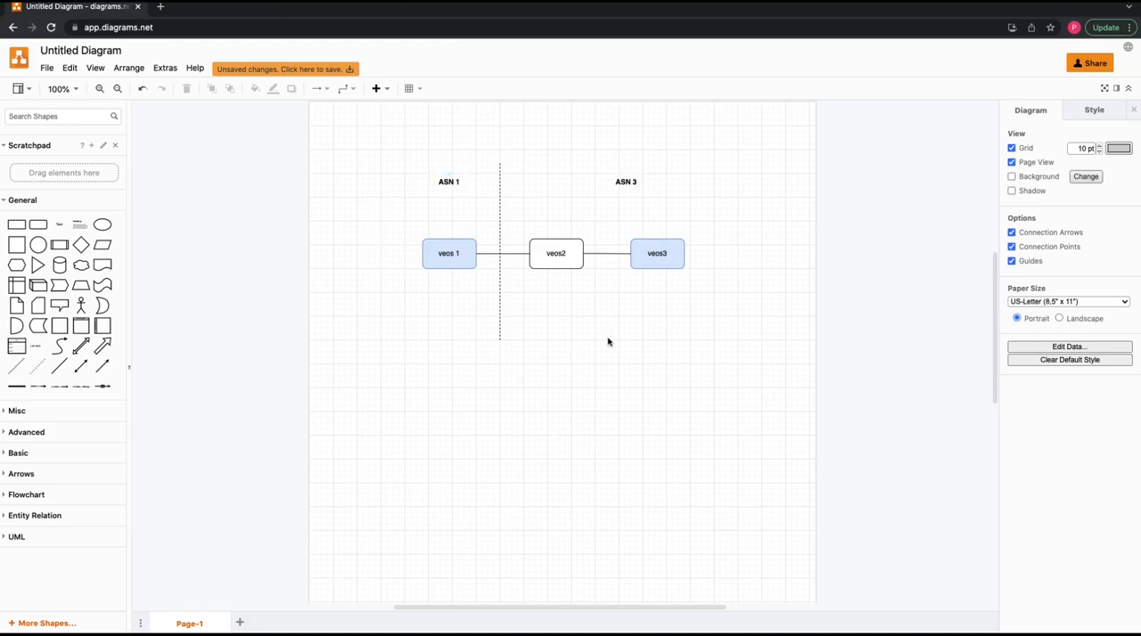
- Point out the VEOS1, VEOS2 and VEOS3 routers on the topology diagram
{"action": "left_click", "coordinate": [449, 253]}
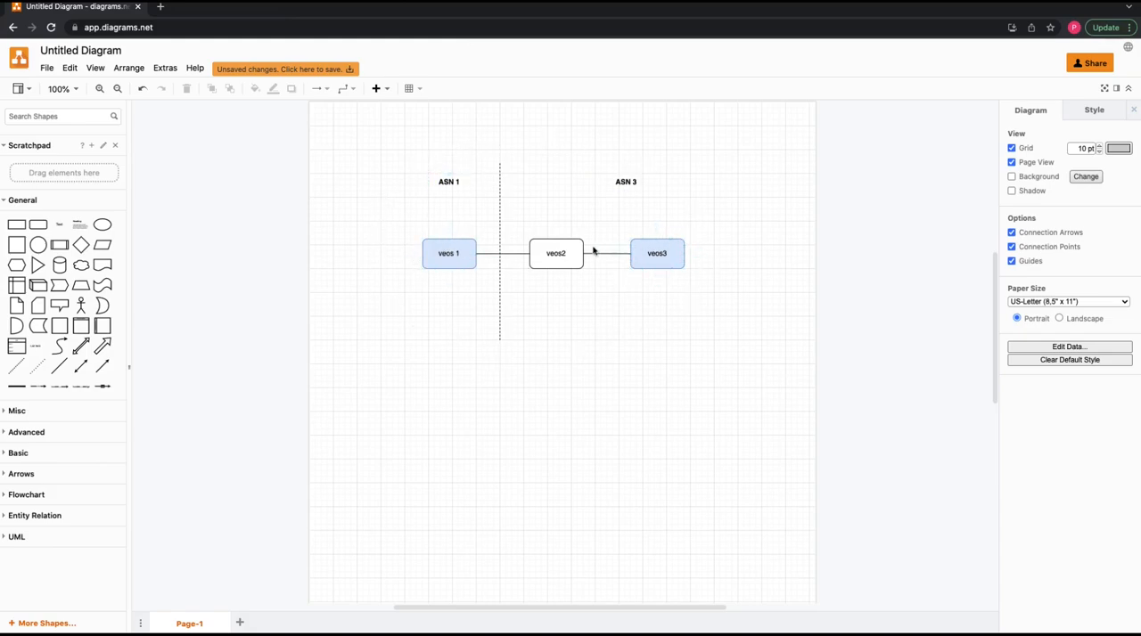
{"action": "left_click", "coordinate": [555, 254]}
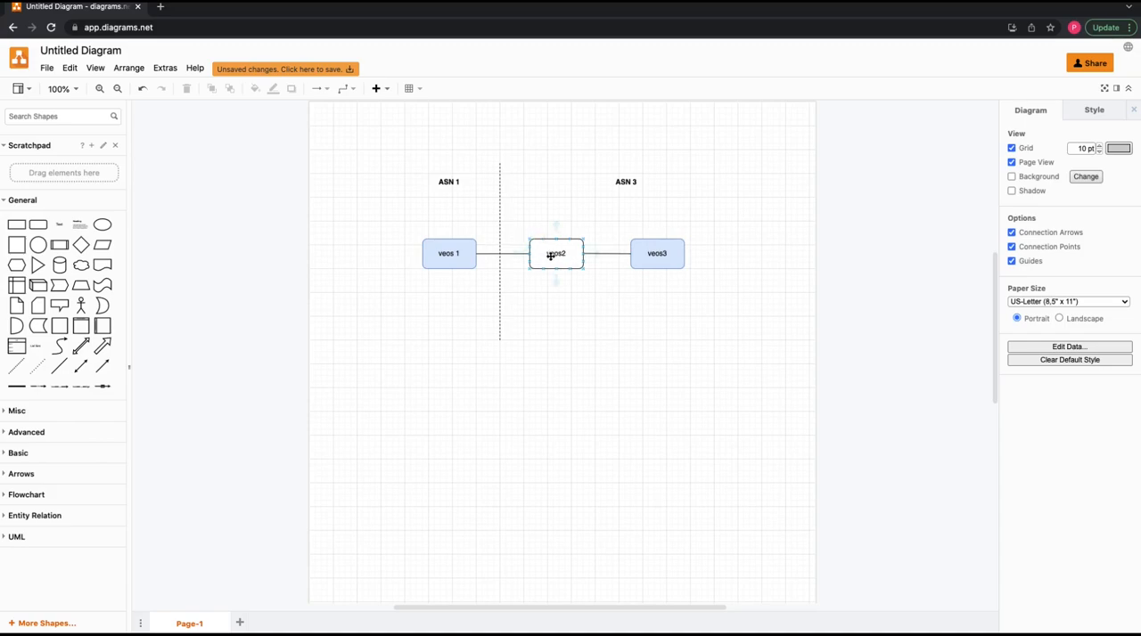
{"action": "left_click", "coordinate": [449, 182]}
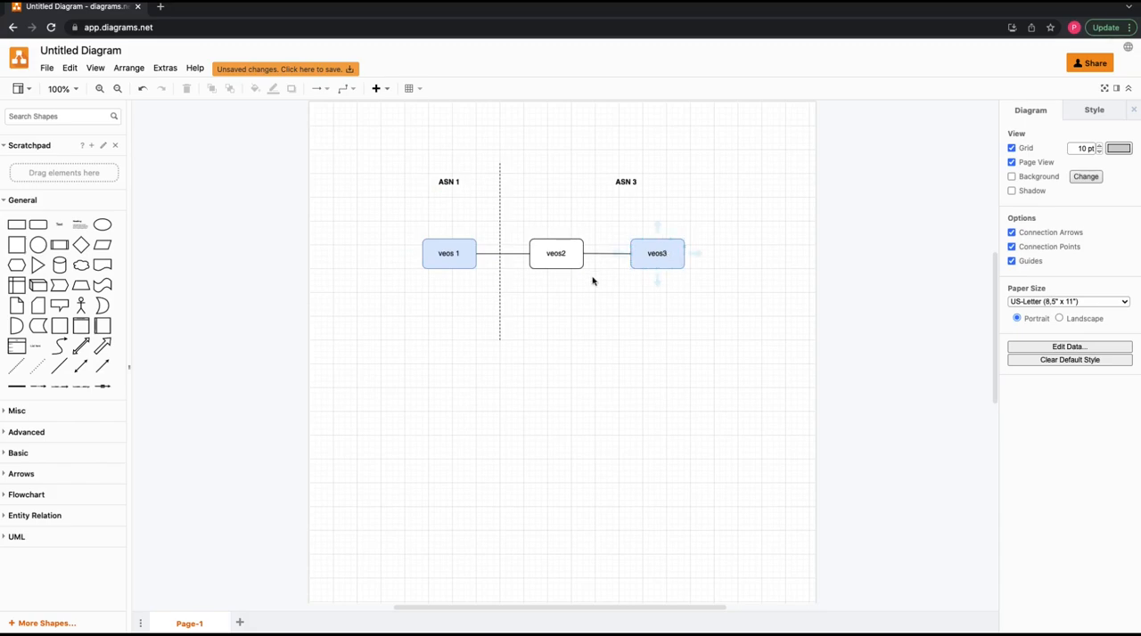
{"action": "left_click", "coordinate": [448, 253]}
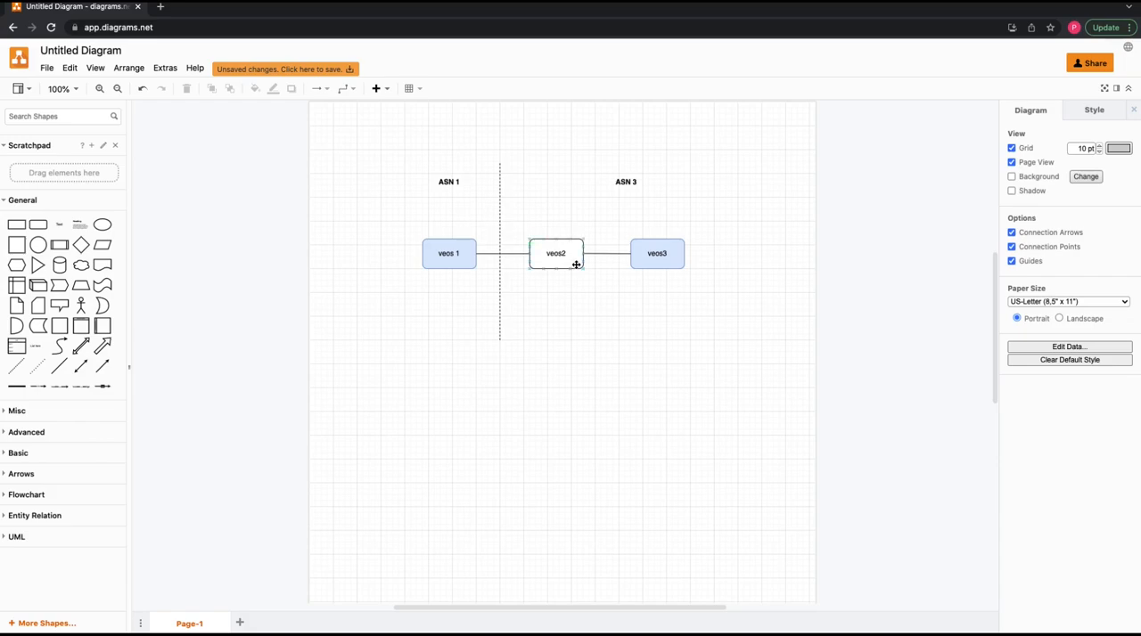
{"action": "left_click", "coordinate": [449, 253]}
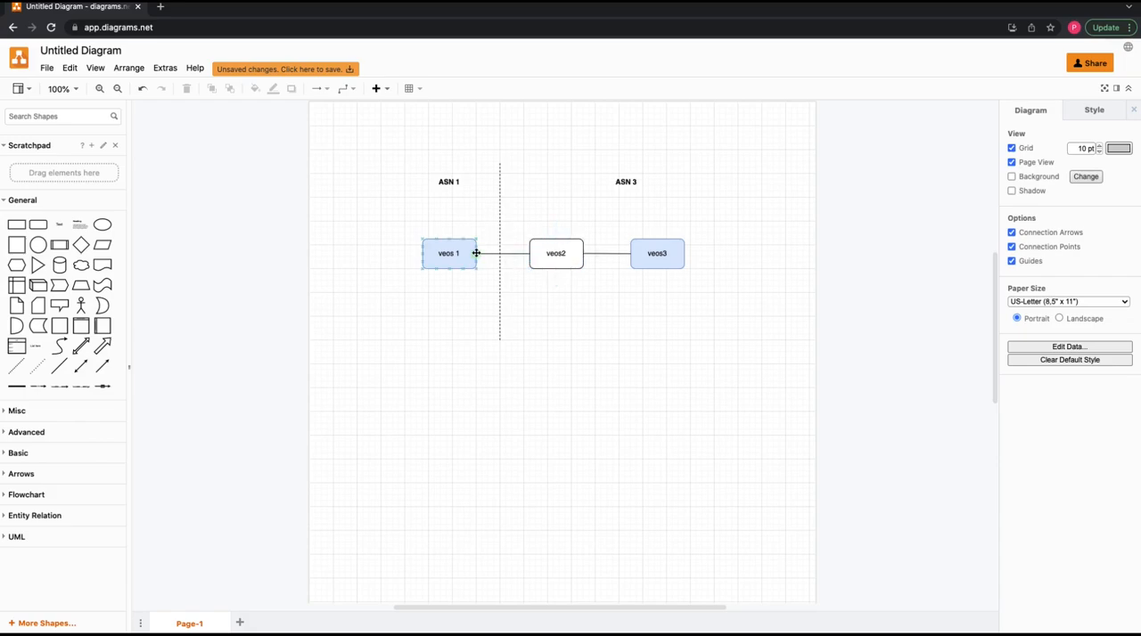
{"action": "mouse_move", "coordinate": [437, 244]}
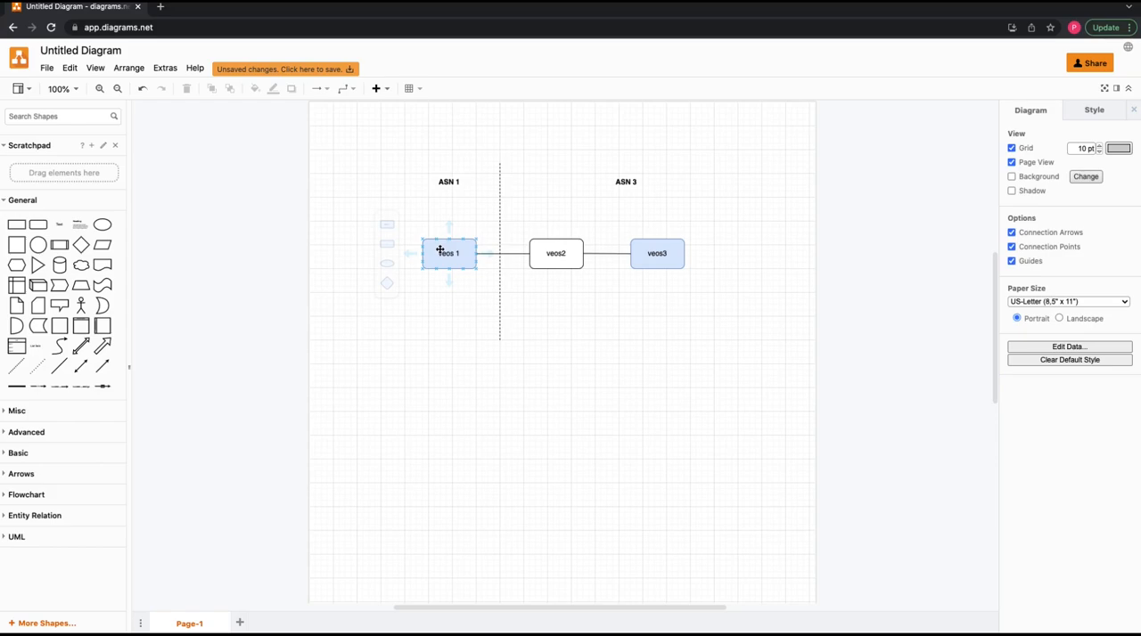
{"action": "left_click", "coordinate": [657, 253]}
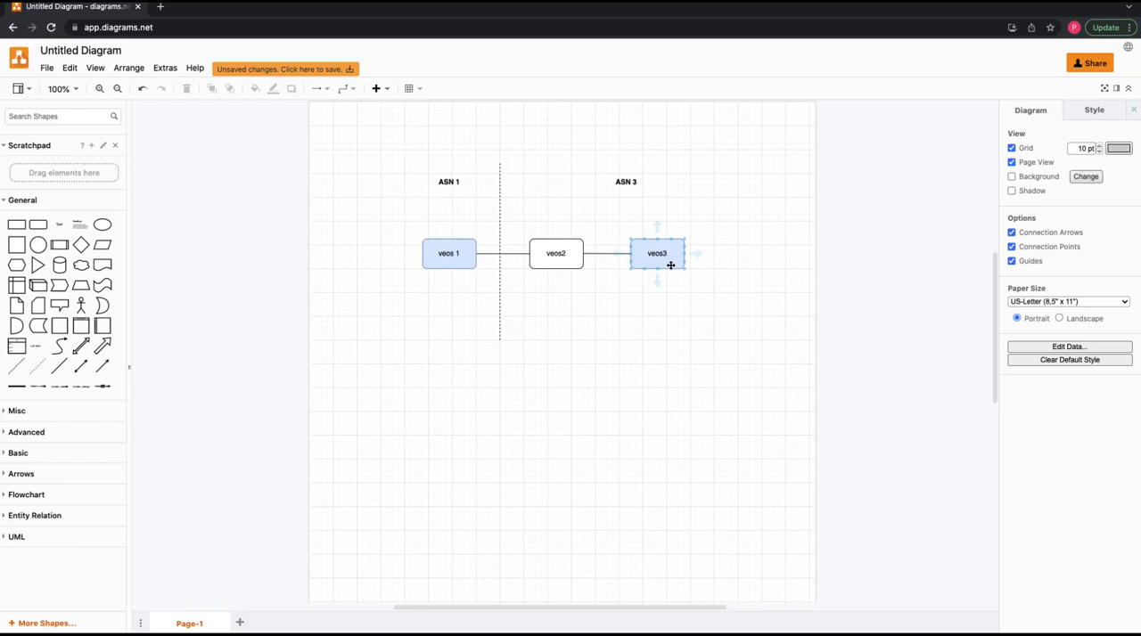
{"action": "mouse_move", "coordinate": [665, 264]}
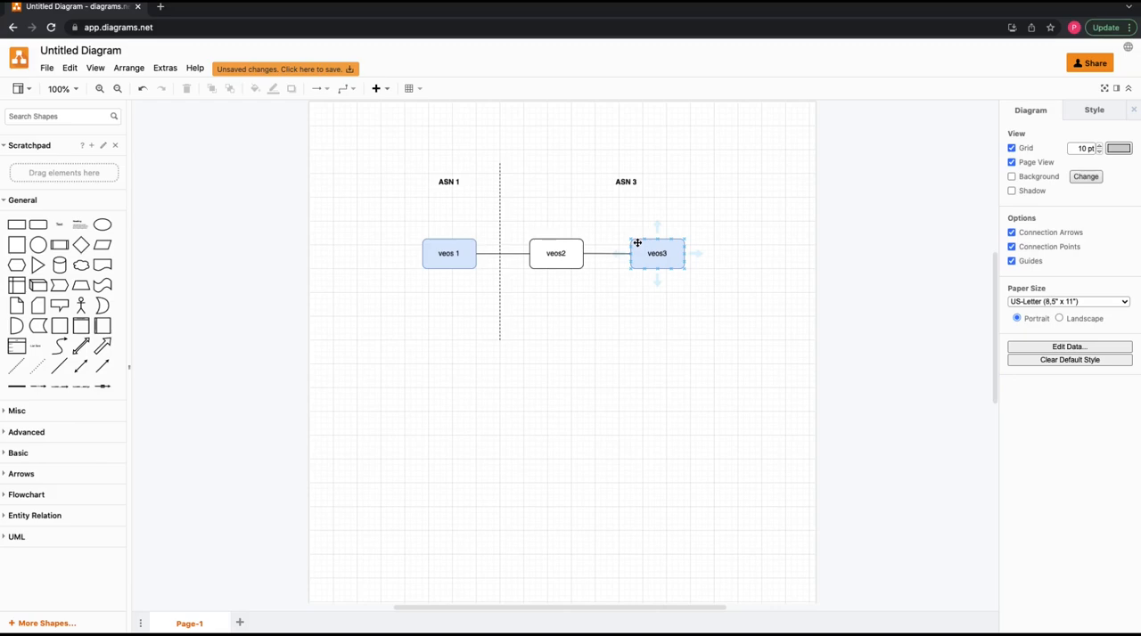
{"action": "mouse_move", "coordinate": [613, 238]}
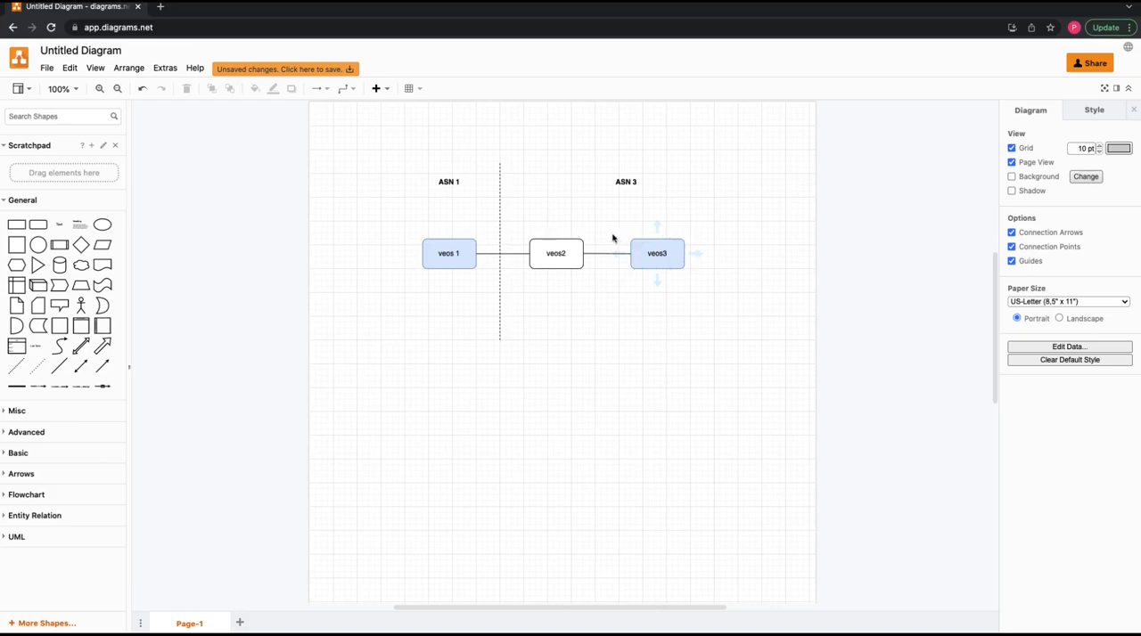
{"action": "mouse_move", "coordinate": [613, 239]}
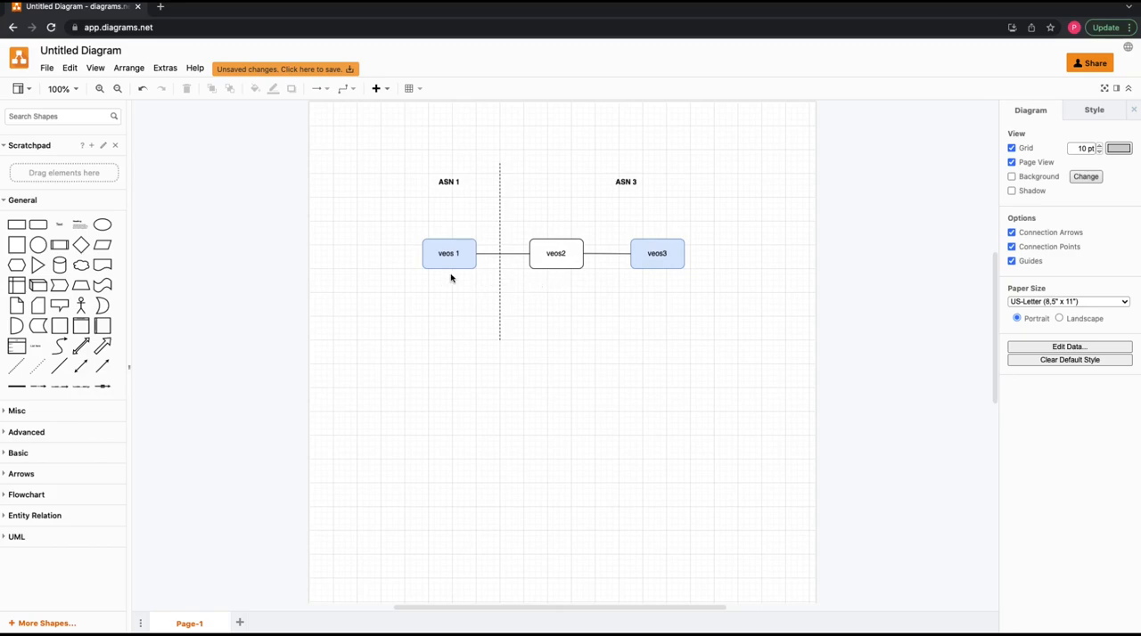
{"action": "left_click", "coordinate": [556, 253]}
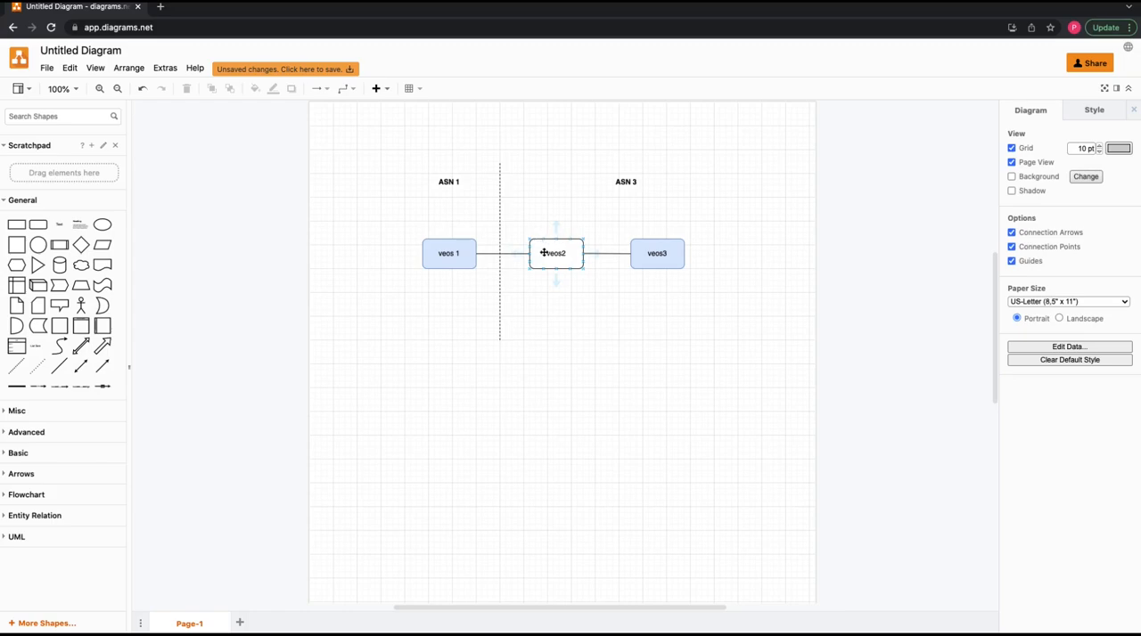
{"action": "left_click", "coordinate": [657, 253]}
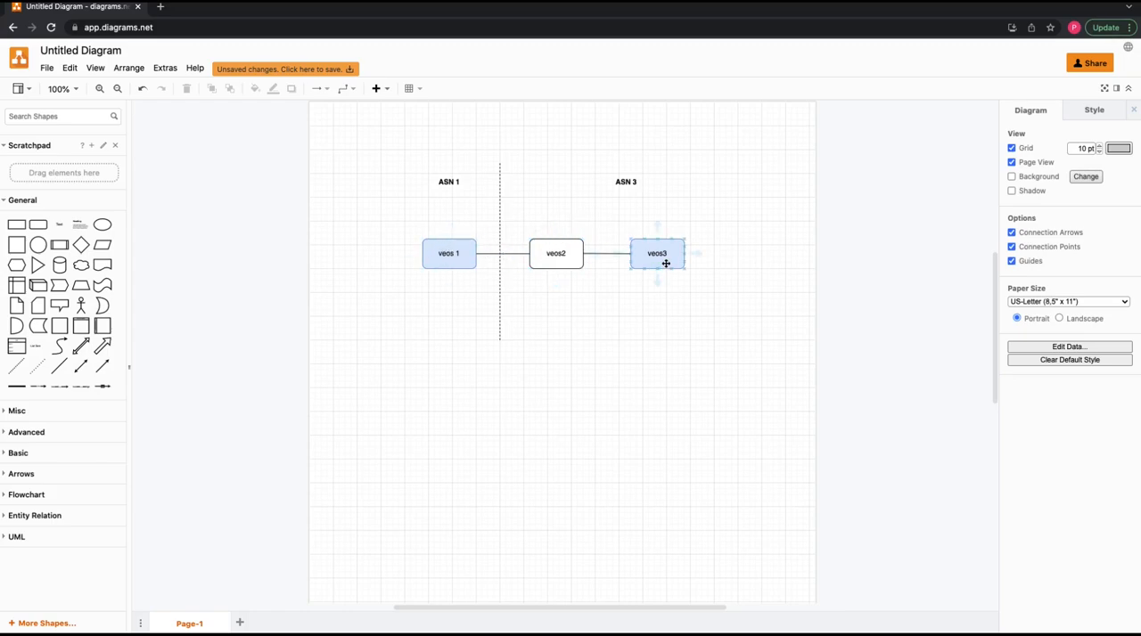
{"action": "left_click", "coordinate": [555, 253]}
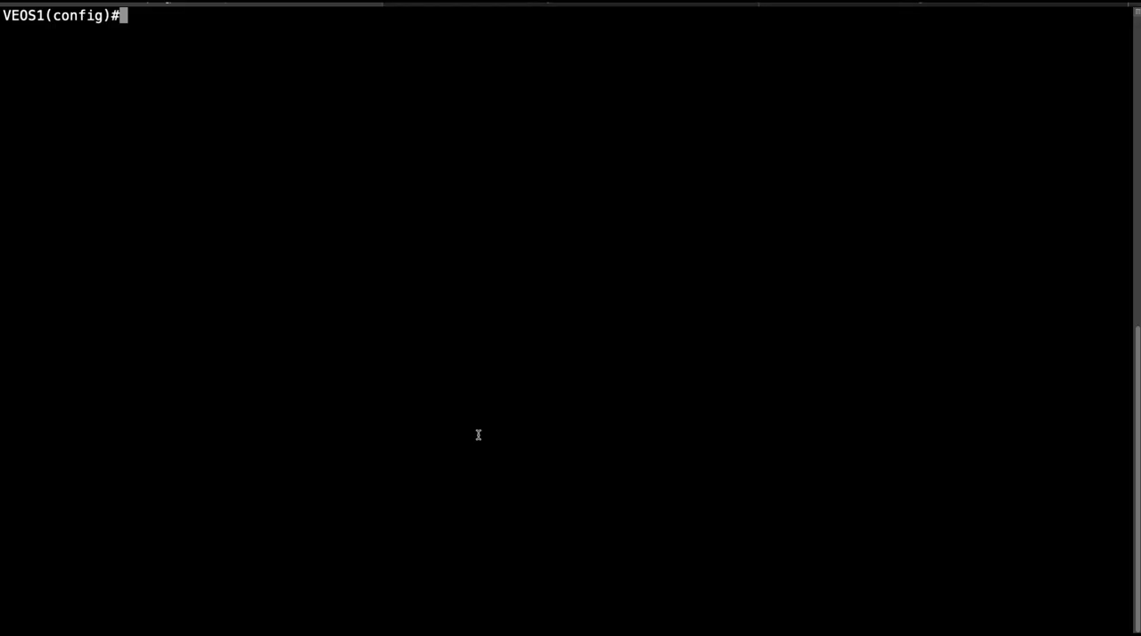
- Start router bgp 1 on VEOS1 and add neighbor 10.1.23.3 remote-as 3, using VEOS3's Ethernet2 address
{"action": "type", "text": "router bgp 1"}
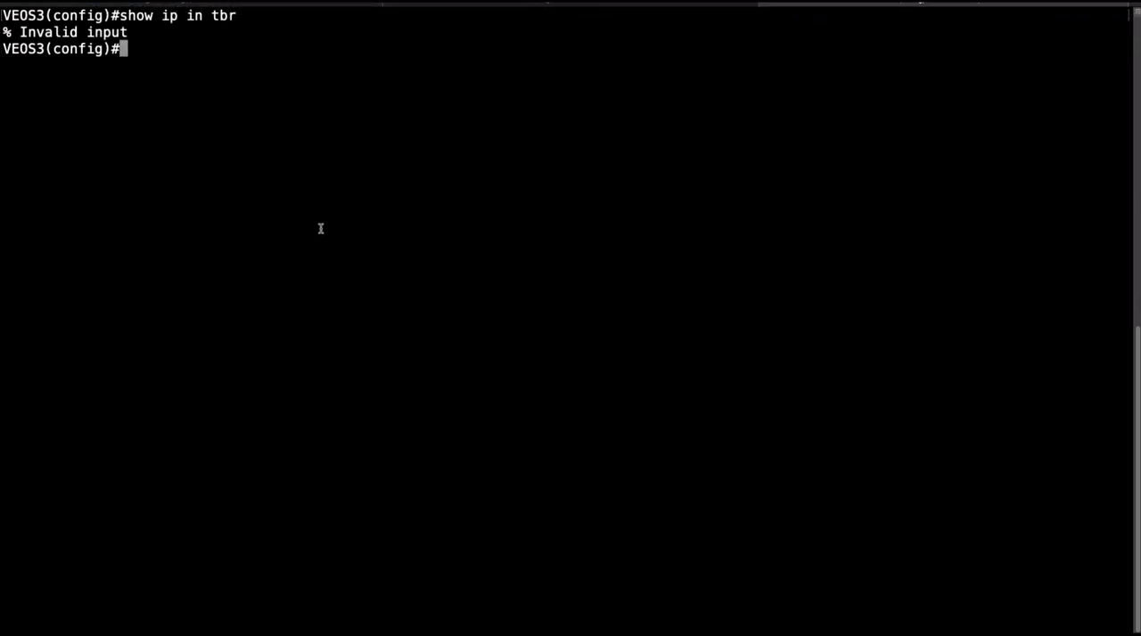
{"action": "type", "text": "show ip int br"}
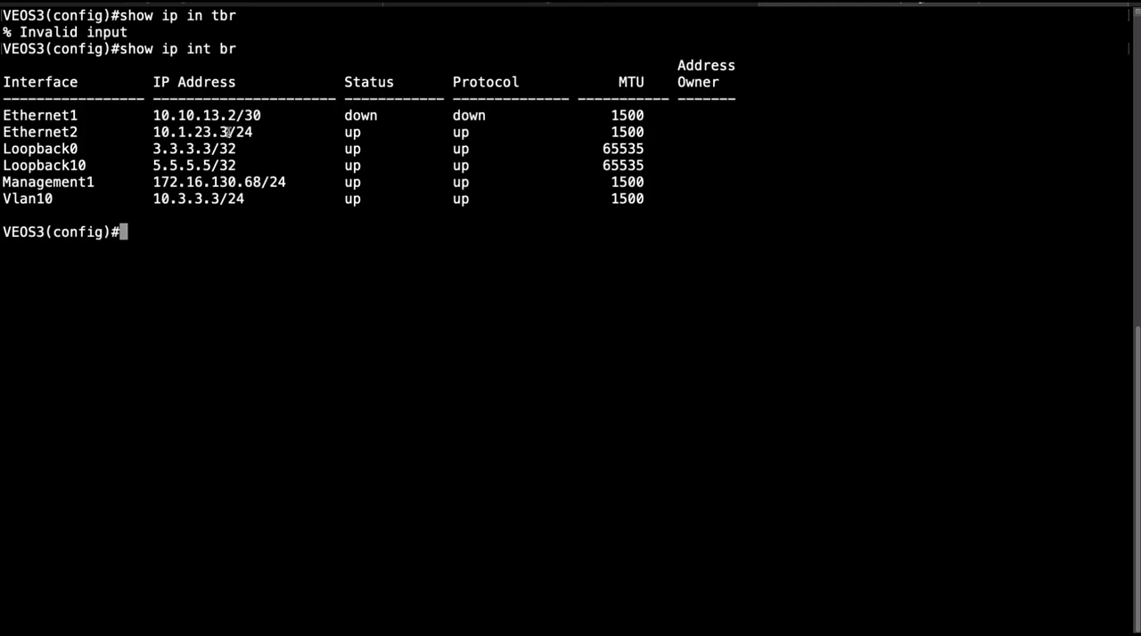
{"action": "double_click", "coordinate": [189, 131]}
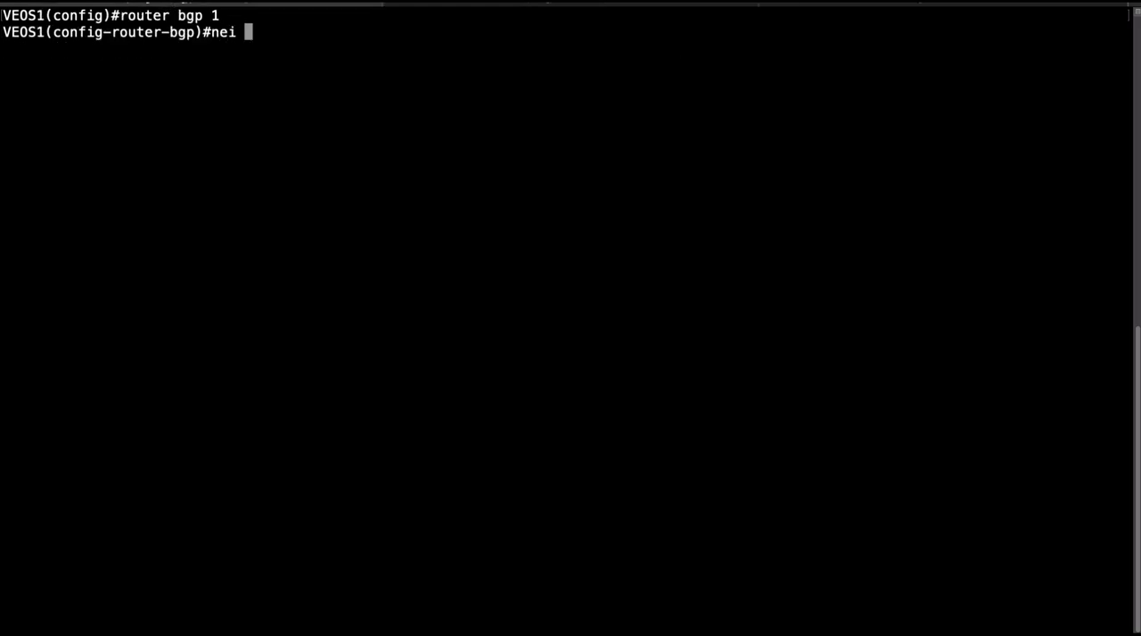
{"action": "type", "text": "10.1.23.3 remote"}
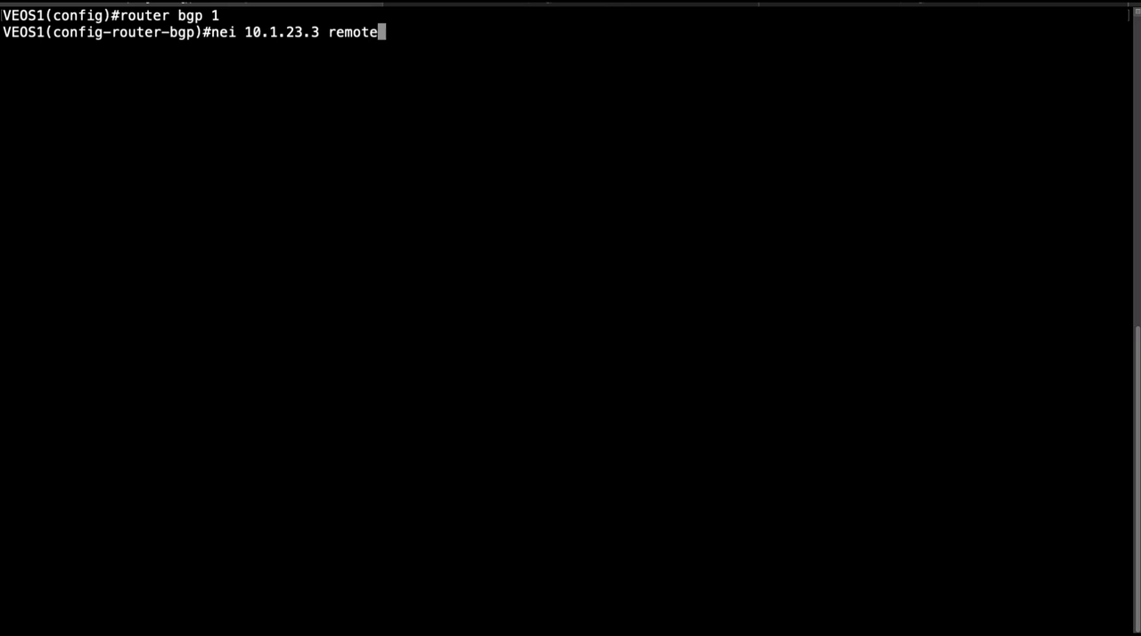
{"action": "type", "text": "3"}
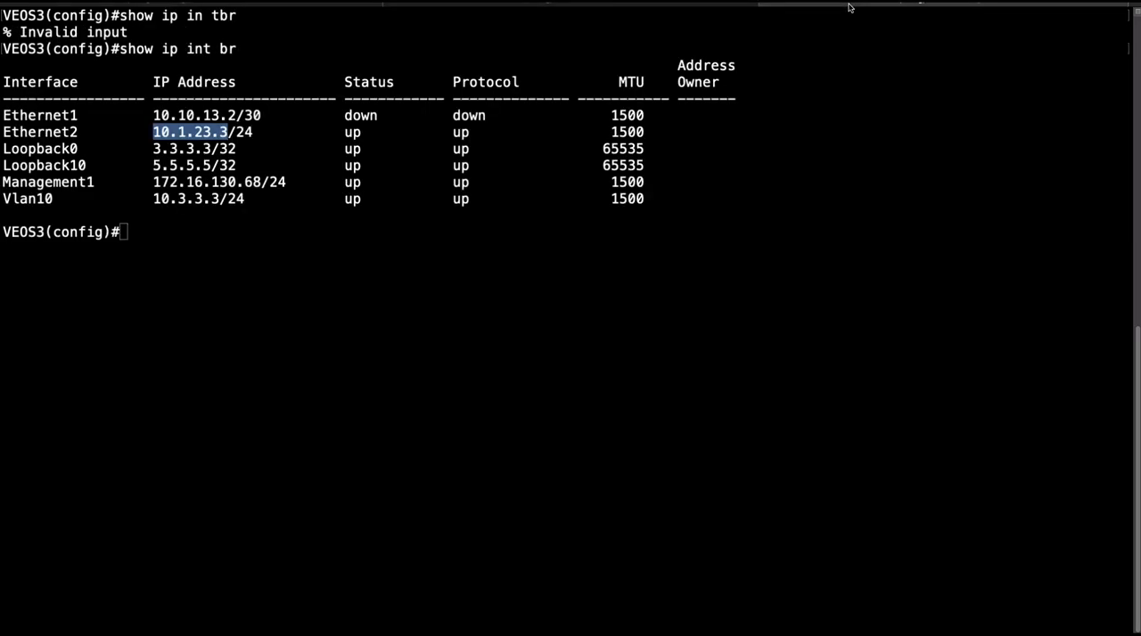
- Start router bgp 3 on VEOS3 and begin its neighbor 10.x statement toward VEOS1
{"action": "type", "text": "router"}
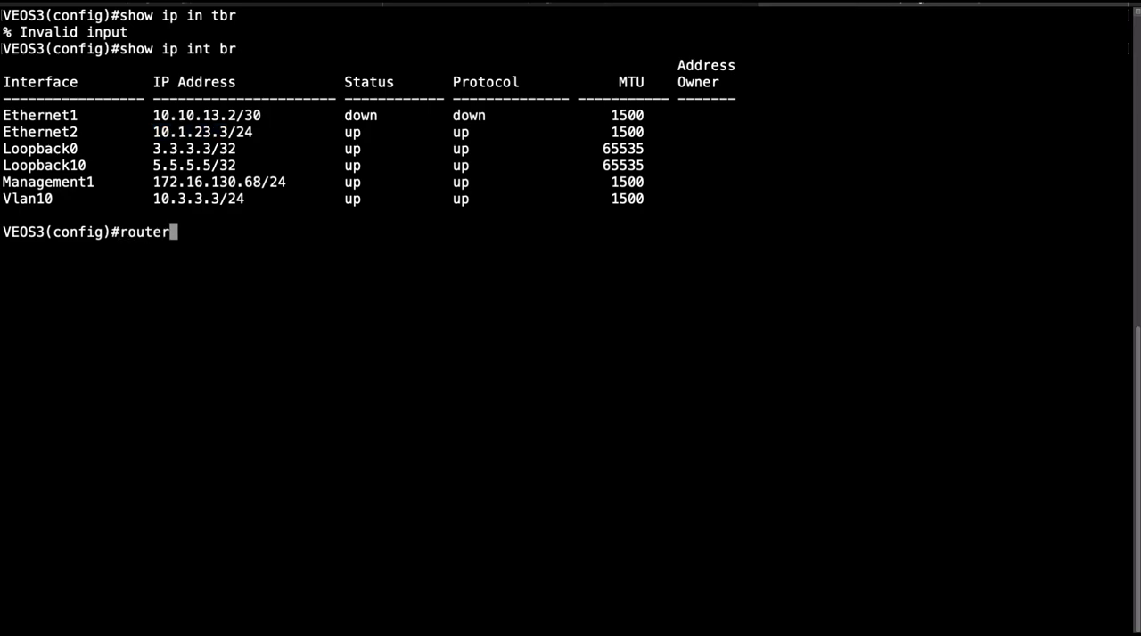
{"action": "type", "text": "bgp 3"}
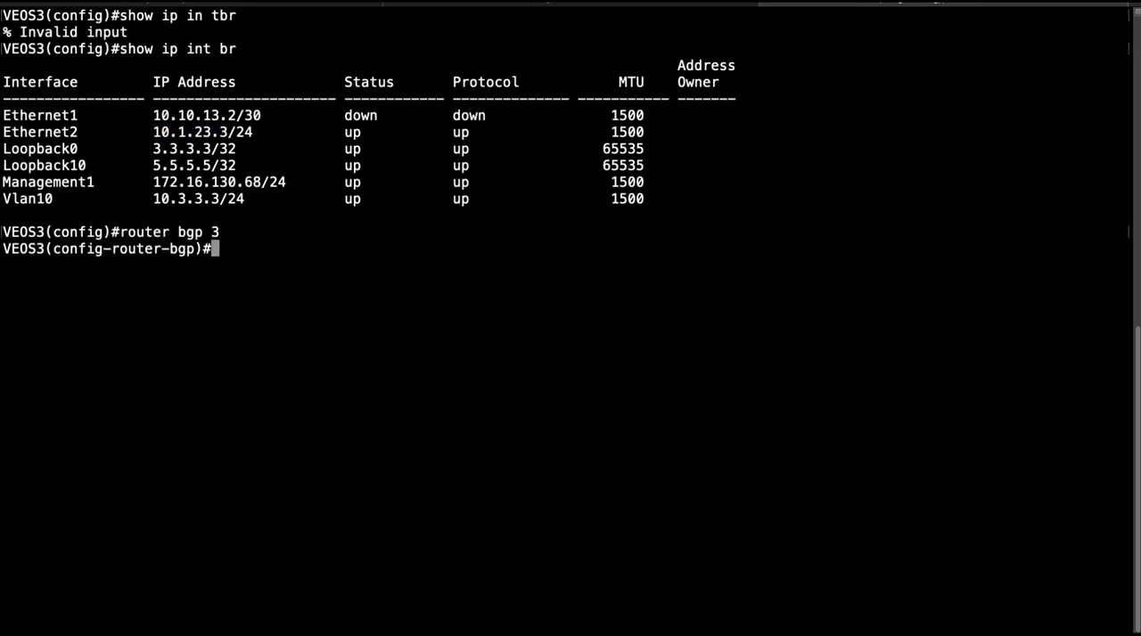
{"action": "type", "text": "nei 10.1.23.3 remote 3"}
{"action": "type", "text": "show"}
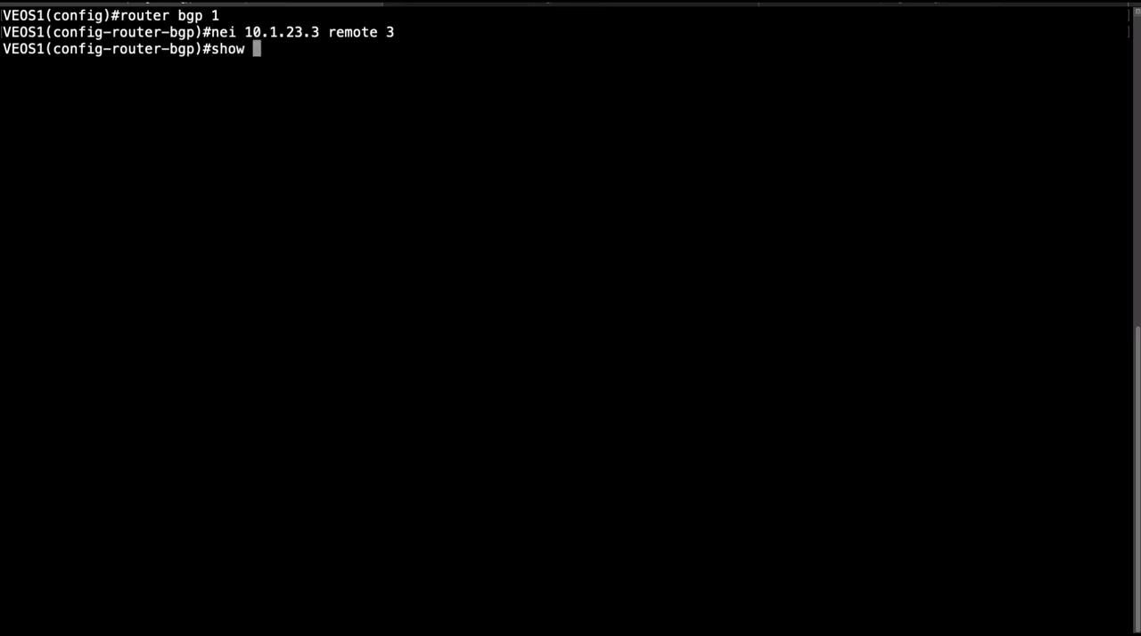
{"action": "type", "text": "pi int br"}
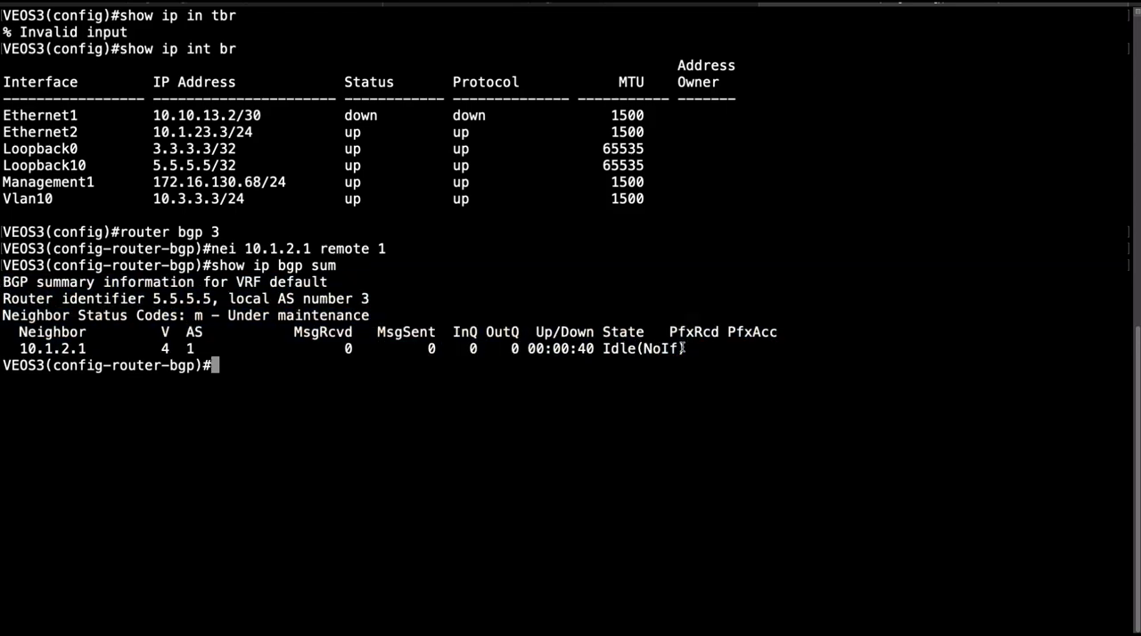
- Highlight VEOS1's interface summary showing Ethernet3 at 10.1.2.1/30 and the Idle neighbor
{"action": "left_click_drag", "start_coordinate": [2, 265], "coordinate": [687, 355]}
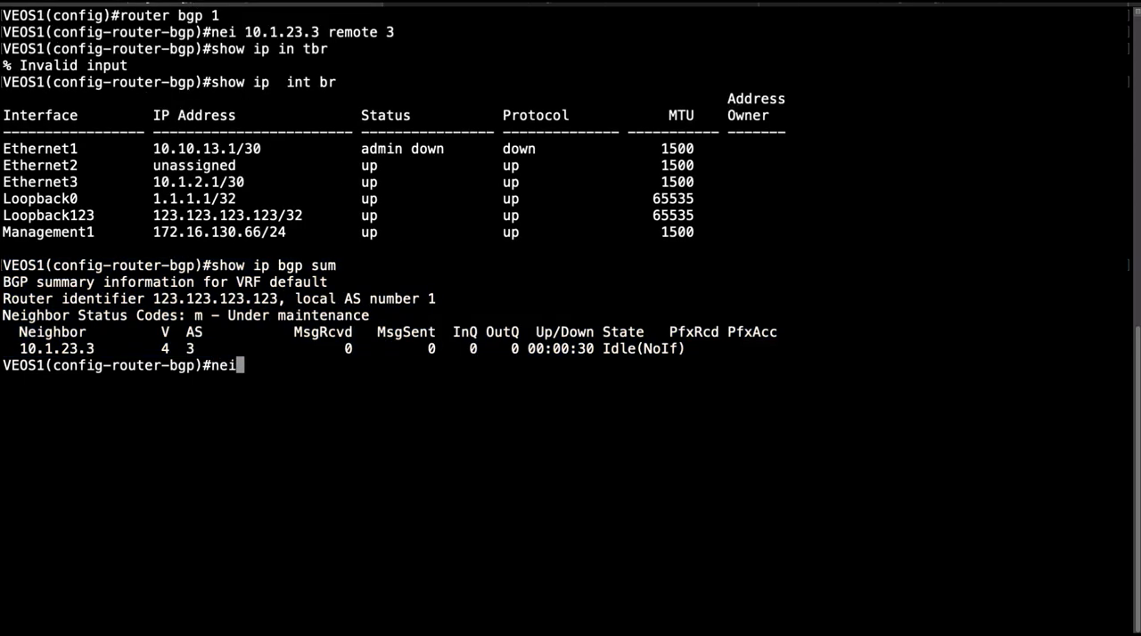
- Set neighbor 10.1.23.3 ebgp-multihop 10 under router bgp 1 on VEOS1
{"action": "type", "text": "\" \""}
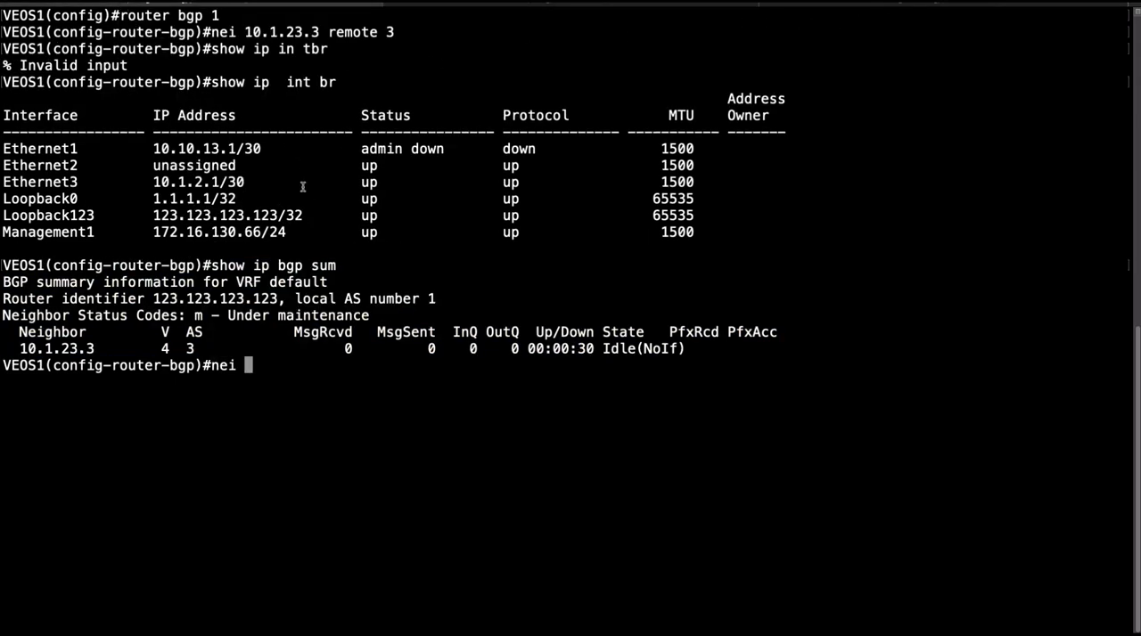
{"action": "type", "text": "10"}
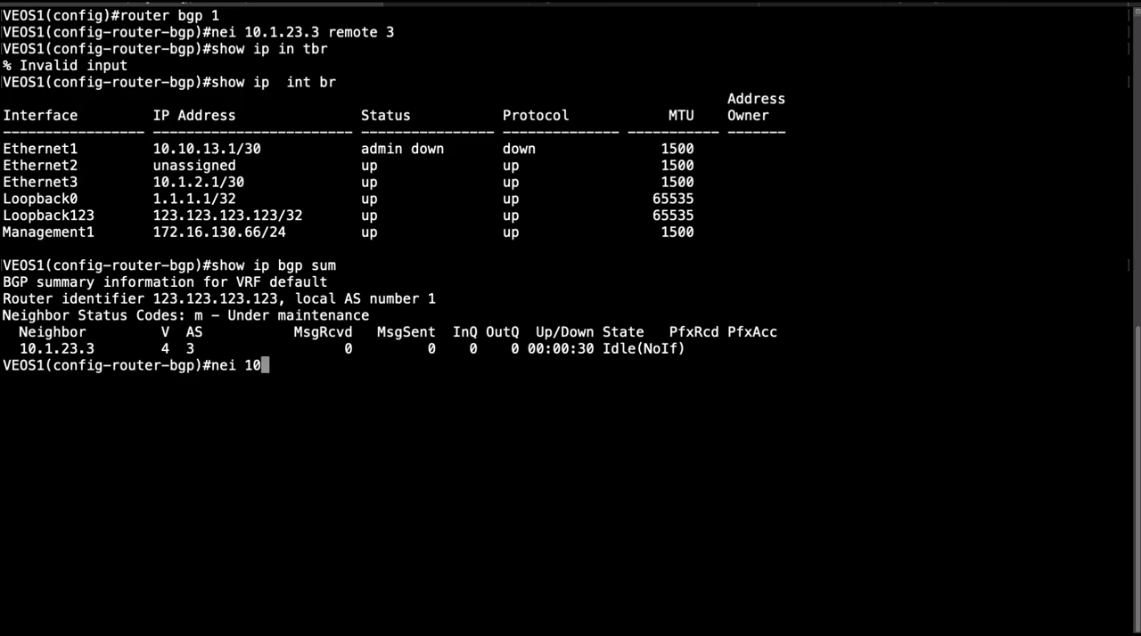
{"action": "type", "text": ".1.23."}
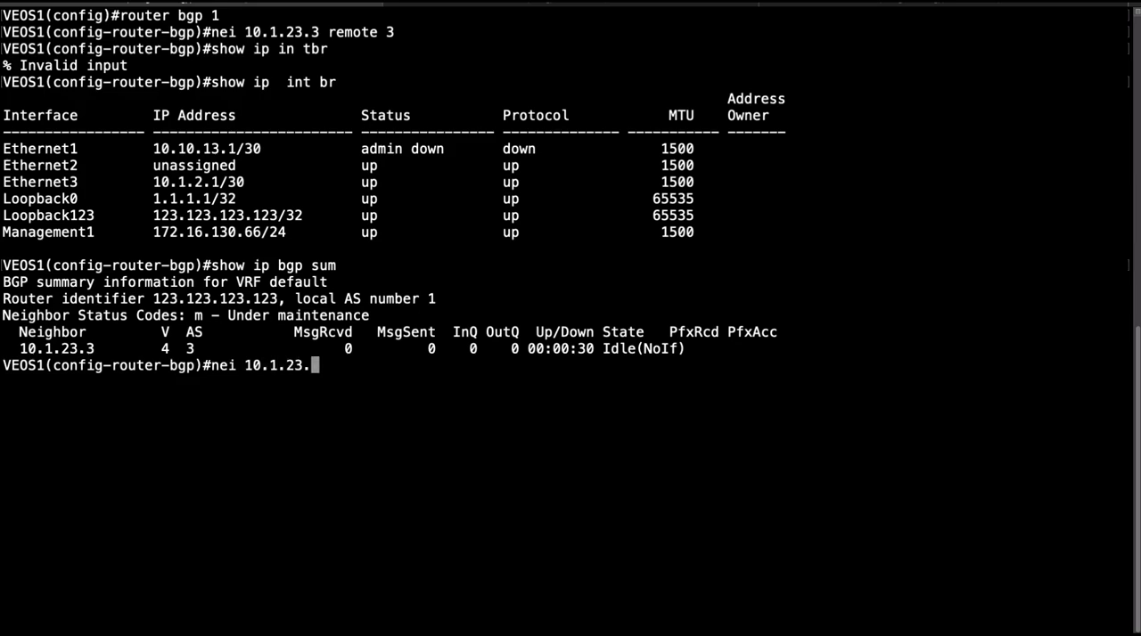
{"action": "type", "text": "3"}
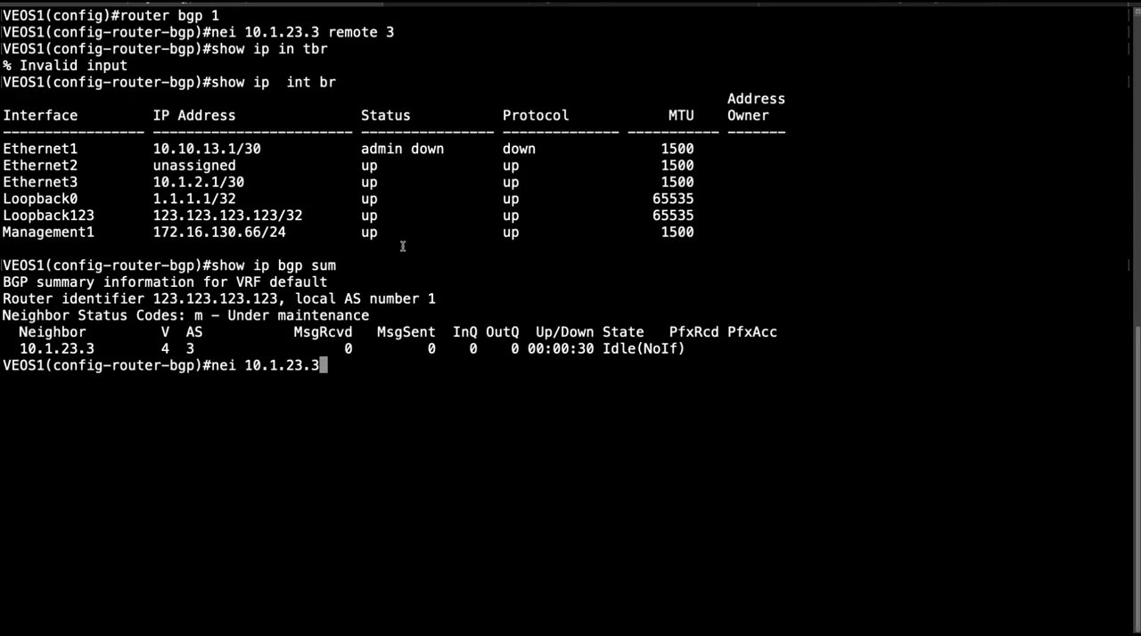
{"action": "type", "text": "ebgp-multihop 10"}
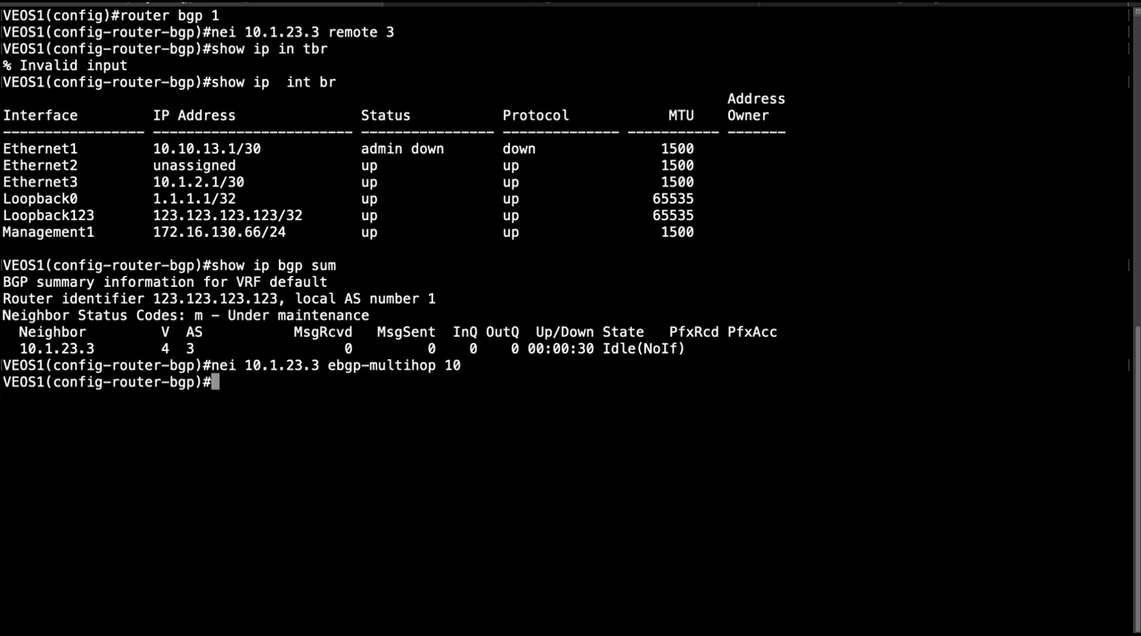
{"action": "mouse_move", "coordinate": [399, 247]}
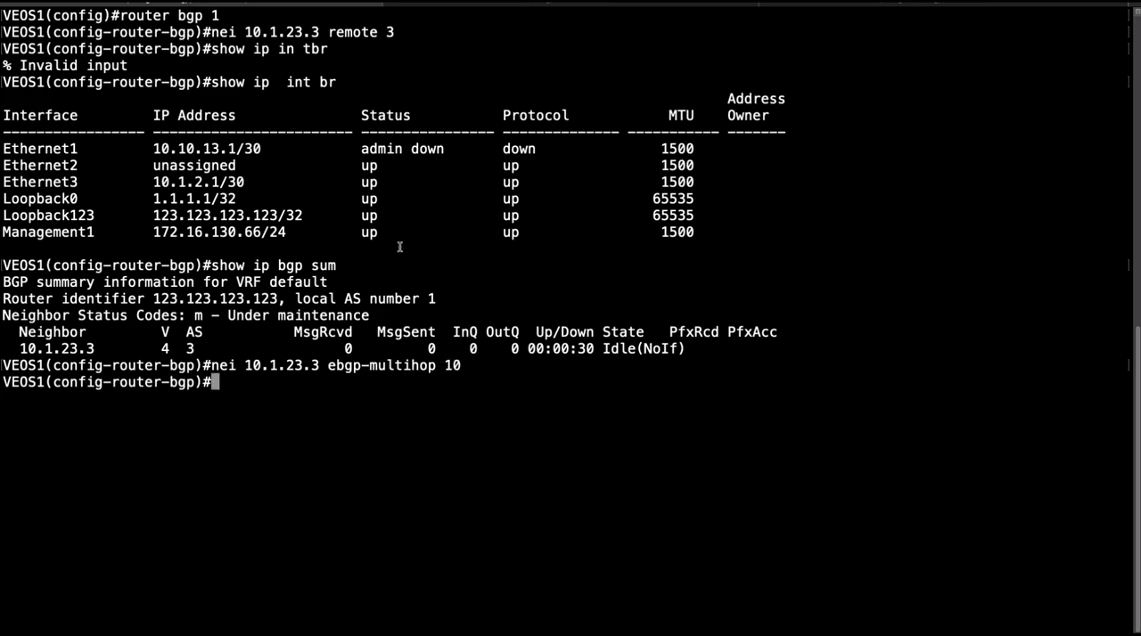
{"action": "double_click", "coordinate": [451, 365]}
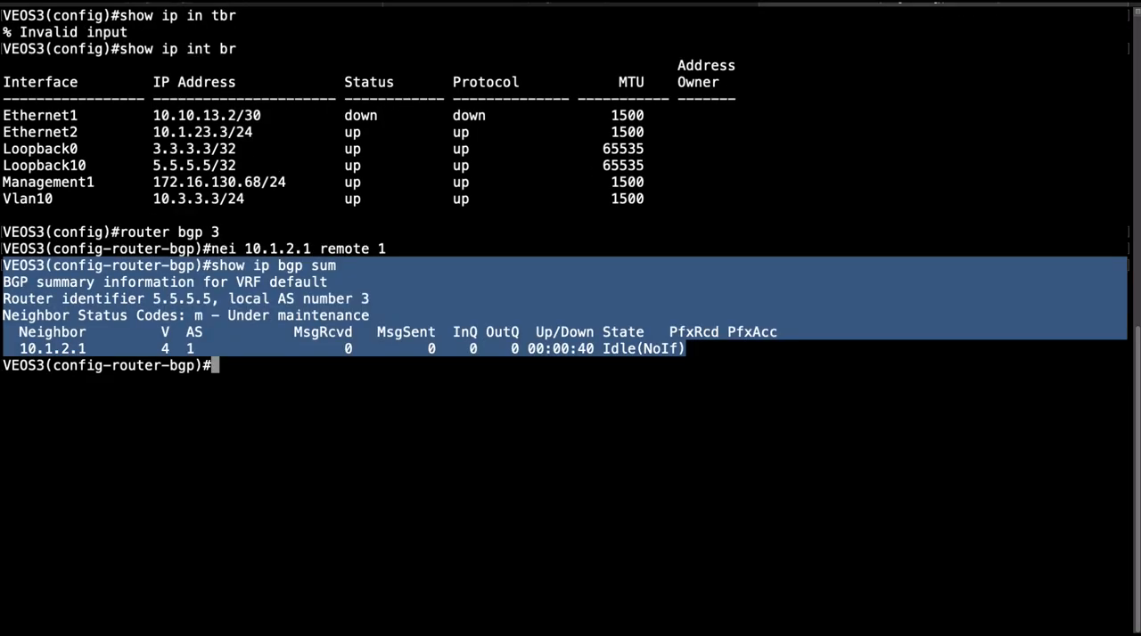
- Set neighbor 10.1.2.1 ebgp-multihop 10 on VEOS3 and confirm the peer Established in show ip bgp summary
{"action": "type", "text": "nei"}
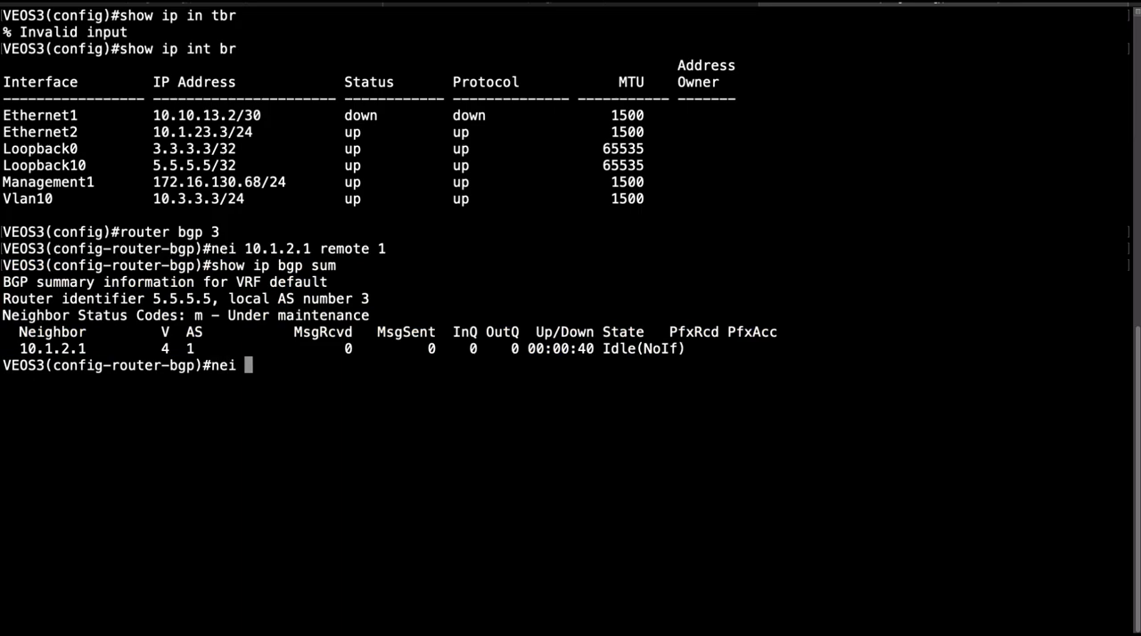
{"action": "type", "text": "10.1.2."}
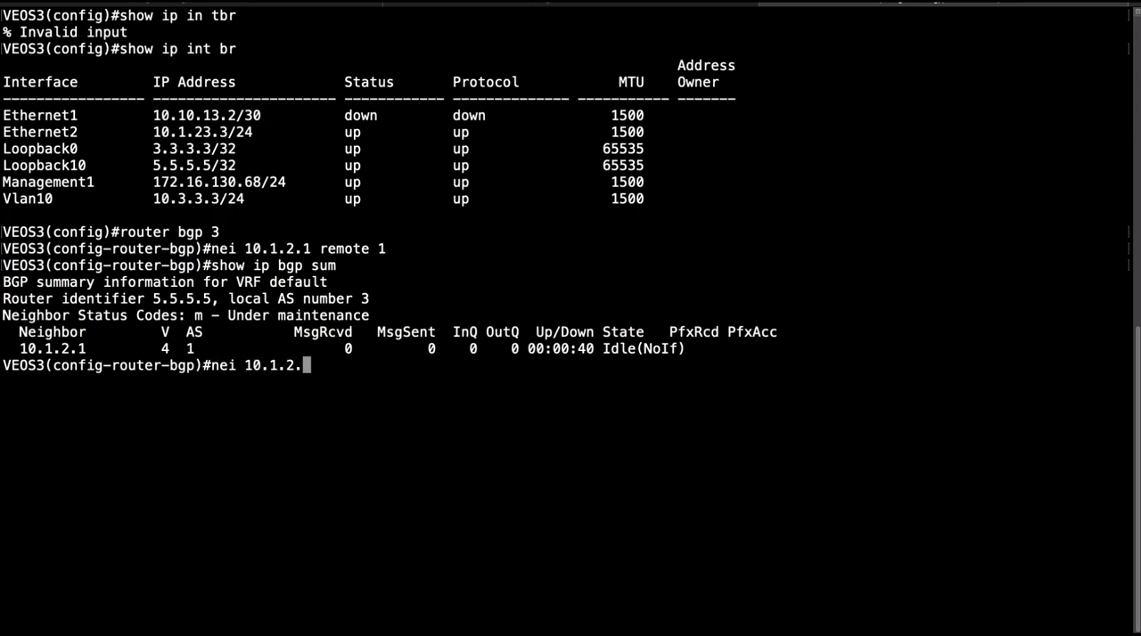
{"action": "type", "text": "ebgp-multihop 10"}
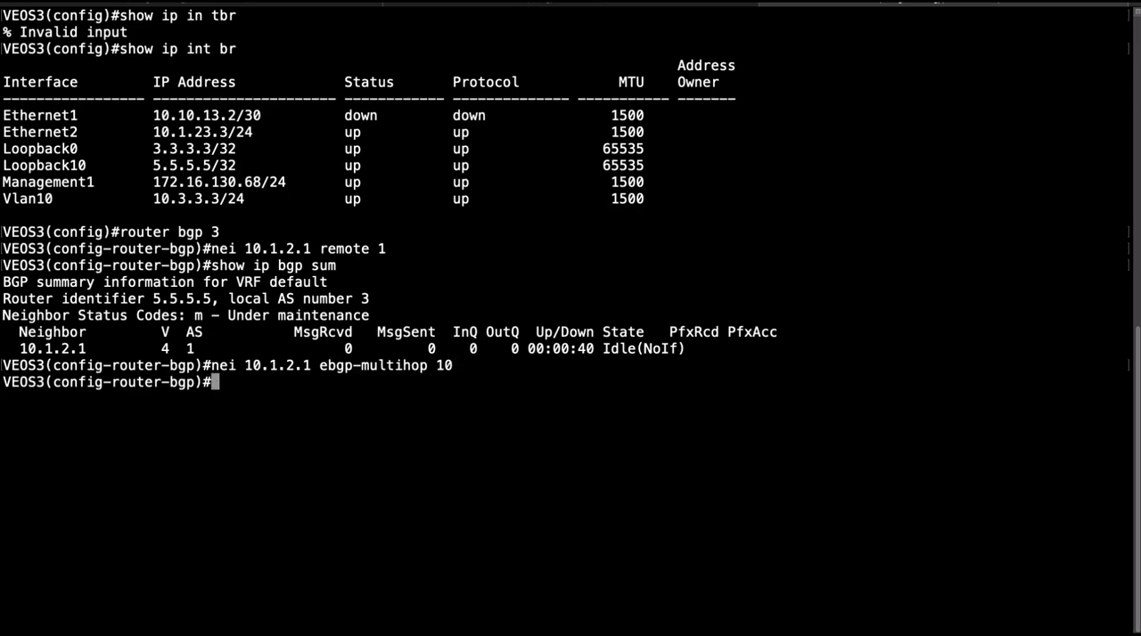
{"action": "type", "text": "show ip bgp sum"}
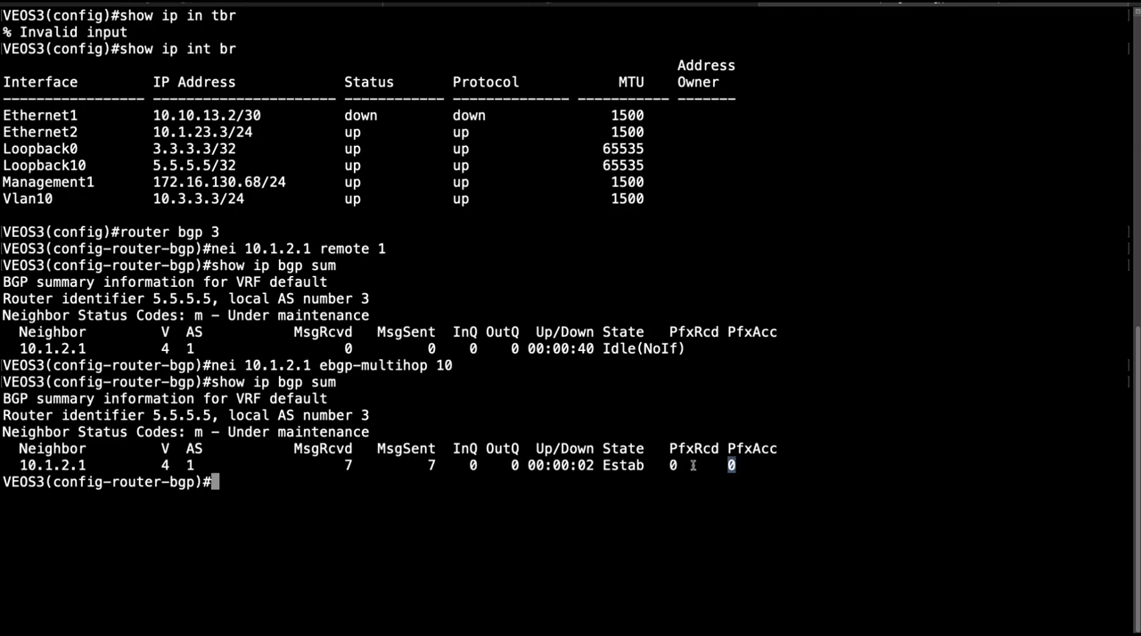
{"action": "left_click_drag", "start_coordinate": [0, 365], "coordinate": [725, 465]}
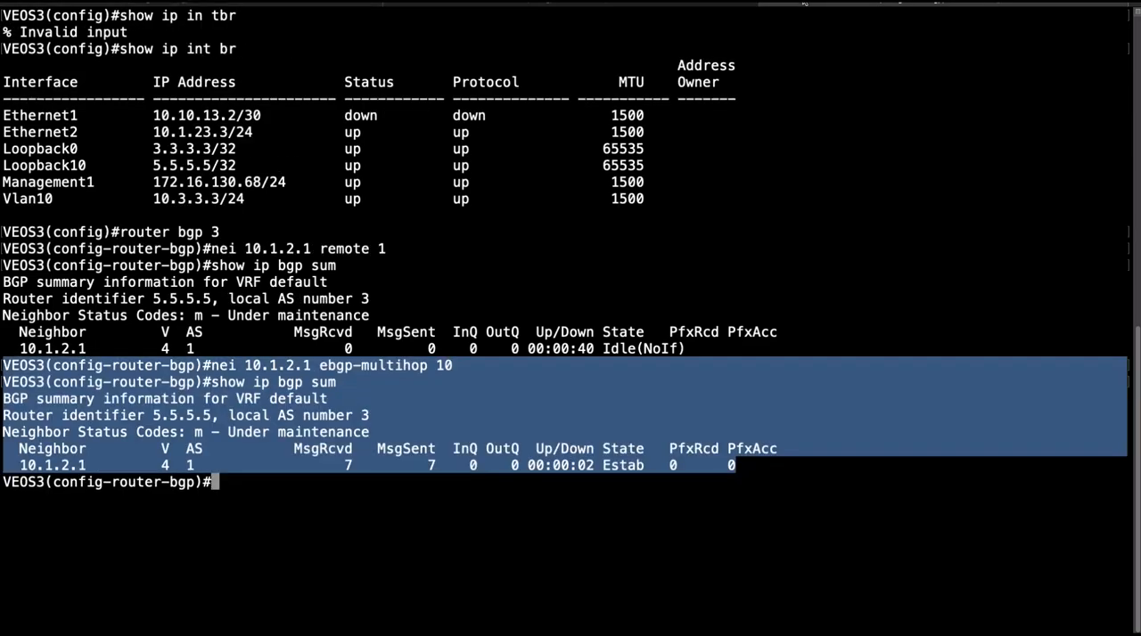
- Run bash tcpdump -i any port 179 -vv on VEOS3, capture a few keepalives, then stop with Ctrl+C
{"action": "type", "text": "bash tc"}
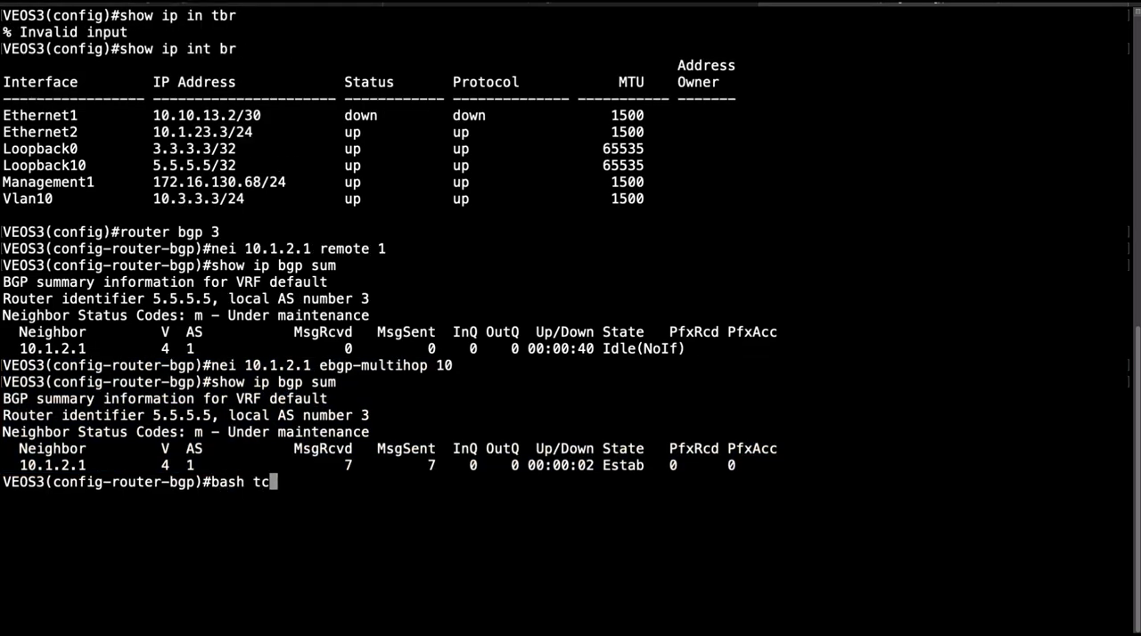
{"action": "type", "text": "pdump"}
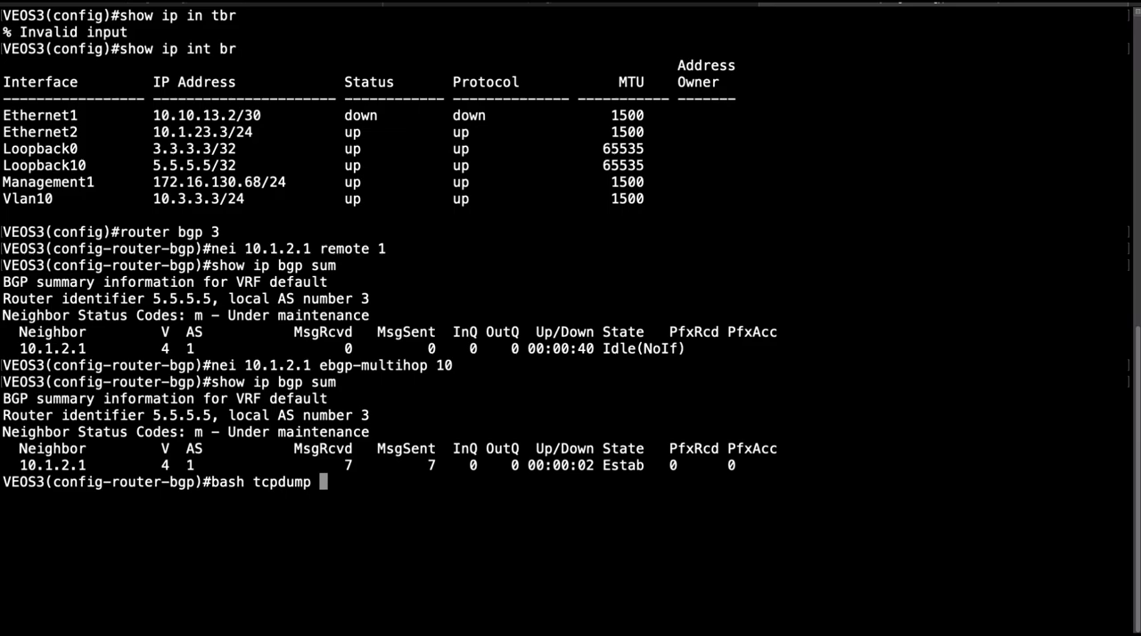
{"action": "type", "text": "-i"}
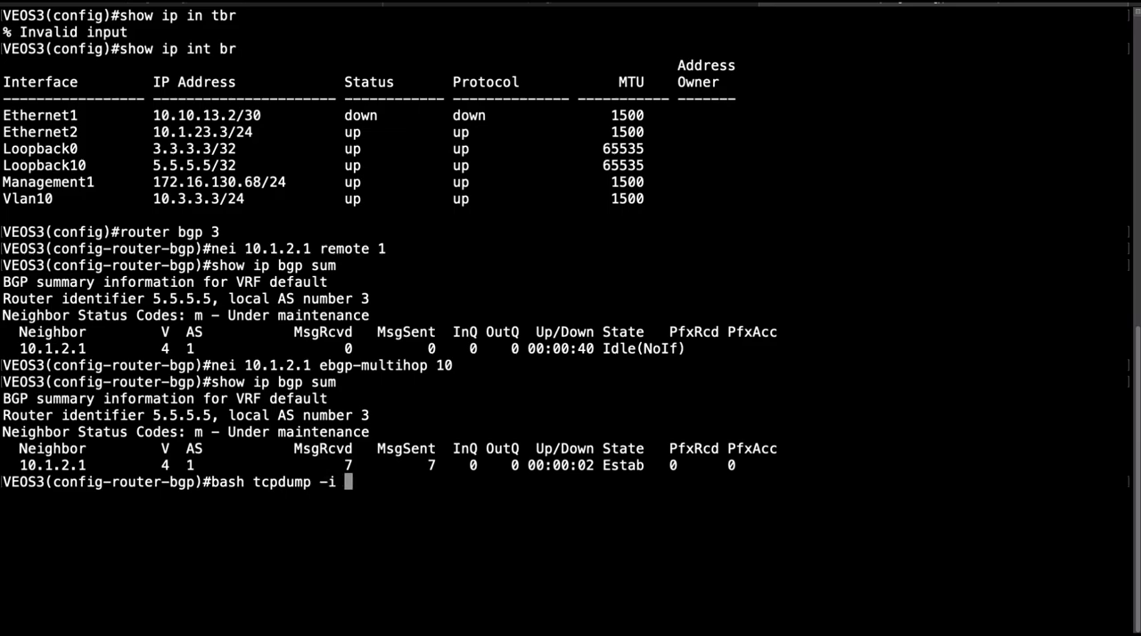
{"action": "type", "text": "any"}
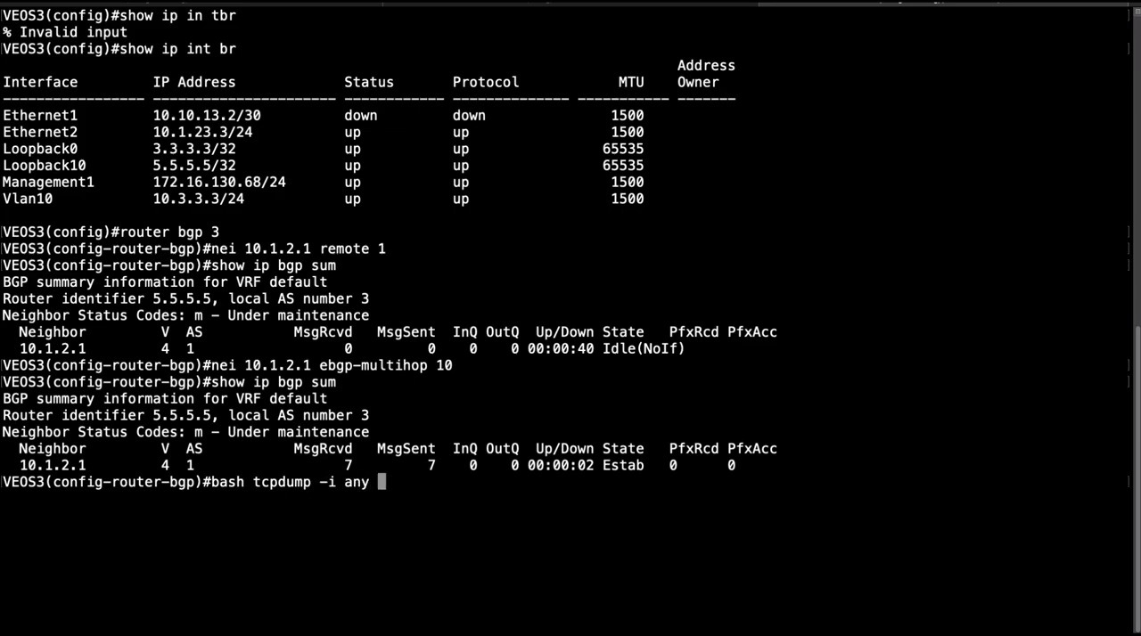
{"action": "type", "text": "port 179 -vv"}
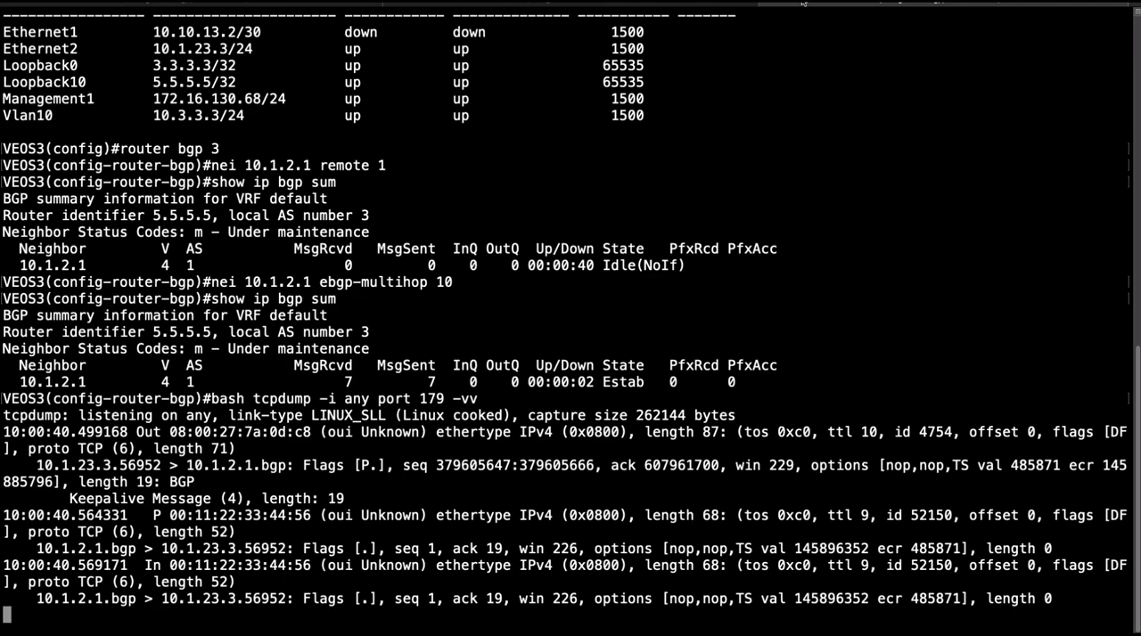
{"action": "scroll", "scroll_direction": "down", "scroll_amount": 3}
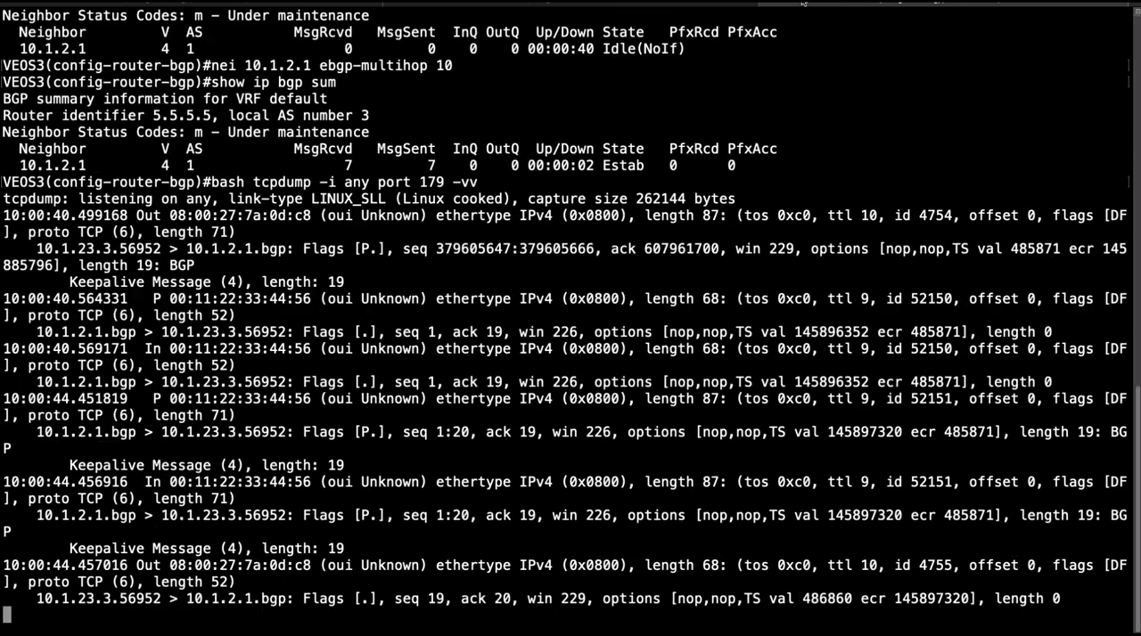
{"action": "key", "text": "ctrl+c"}
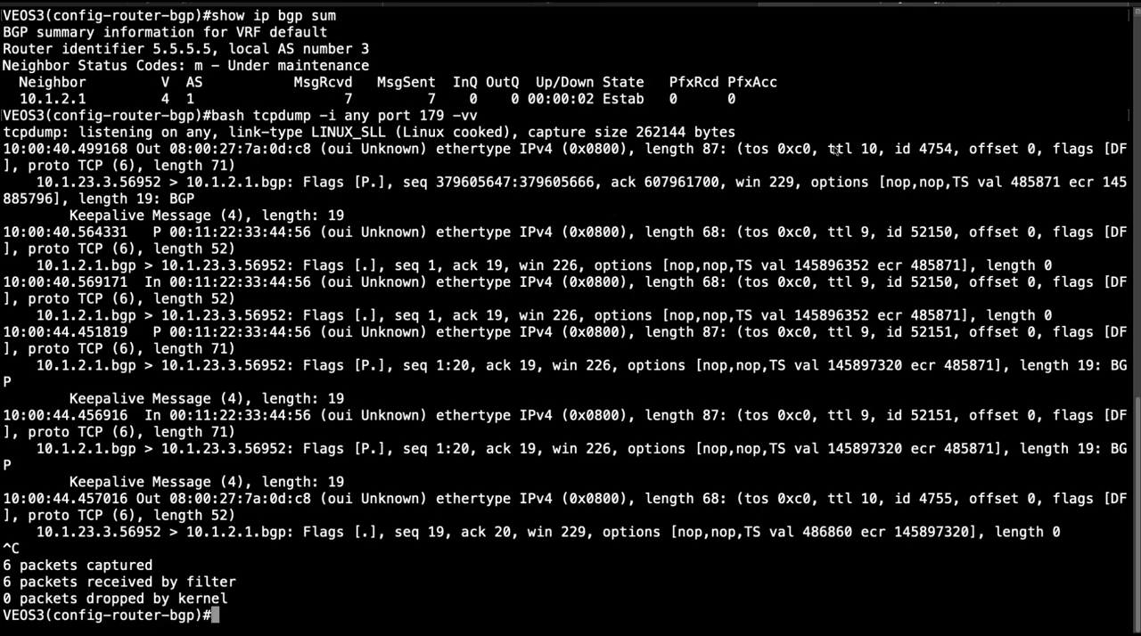
{"action": "double_click", "coordinate": [838, 149]}
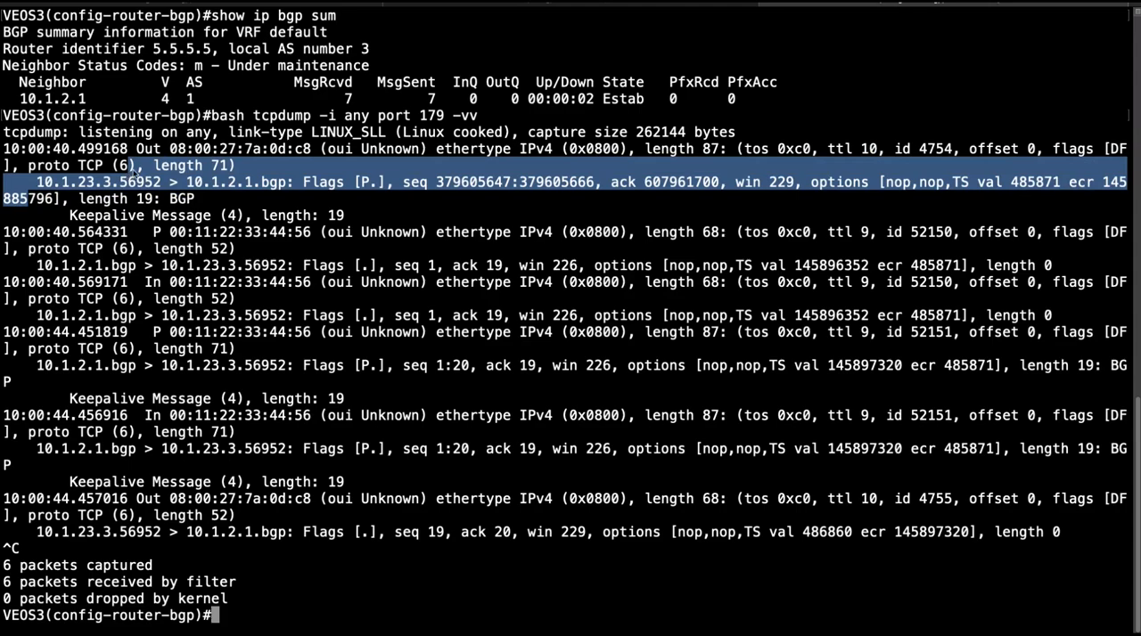
{"action": "mouse_move", "coordinate": [923, 214]}
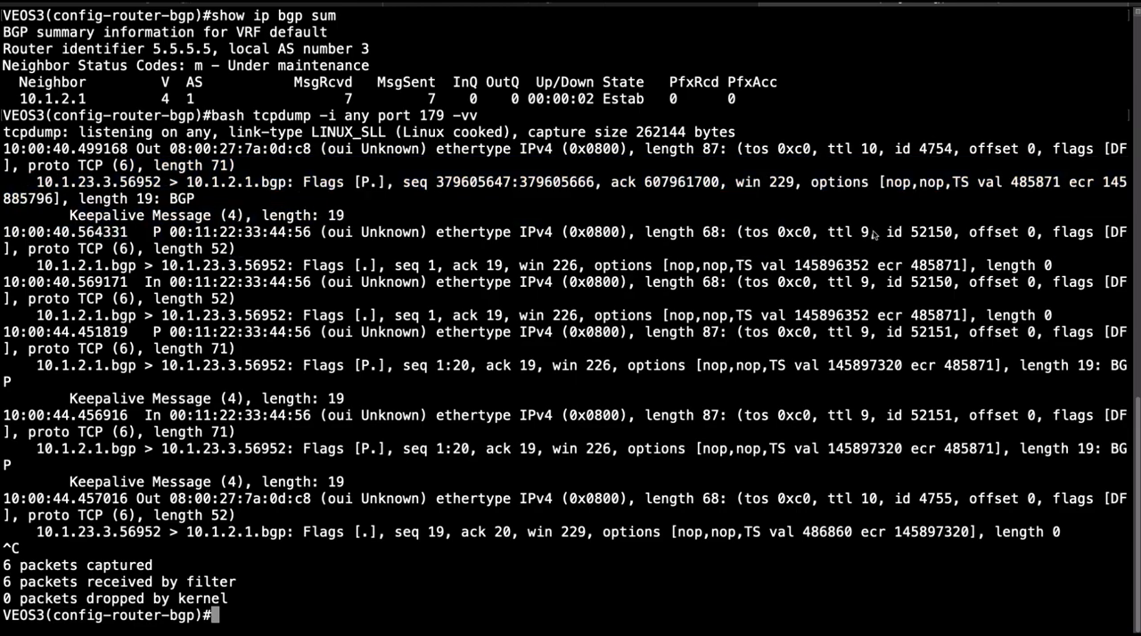
{"action": "double_click", "coordinate": [846, 232]}
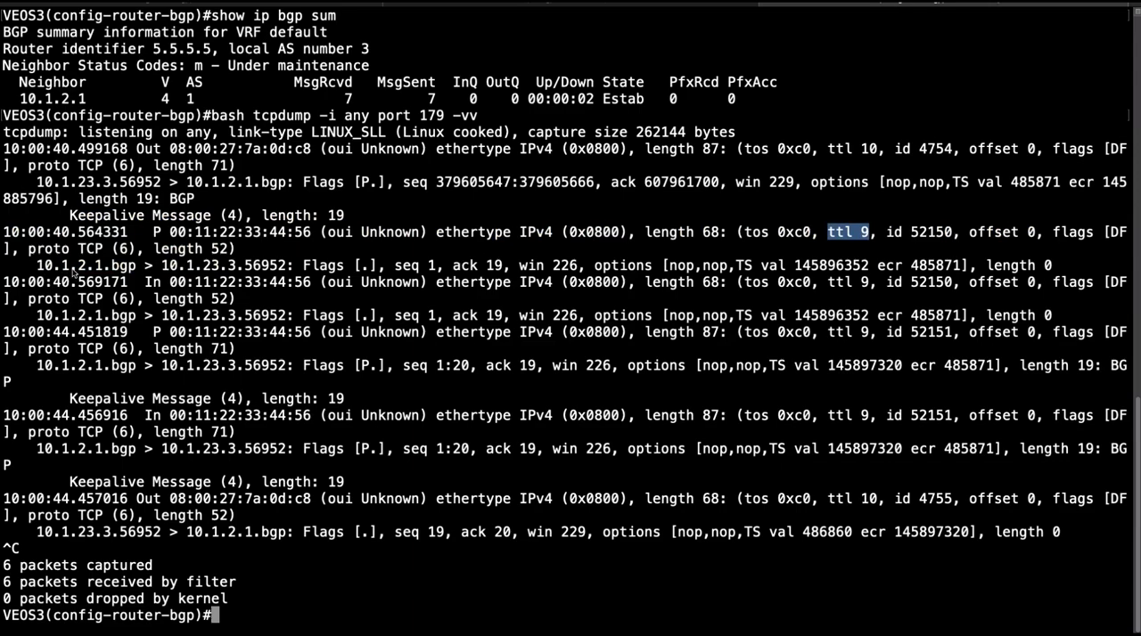
{"action": "double_click", "coordinate": [85, 265]}
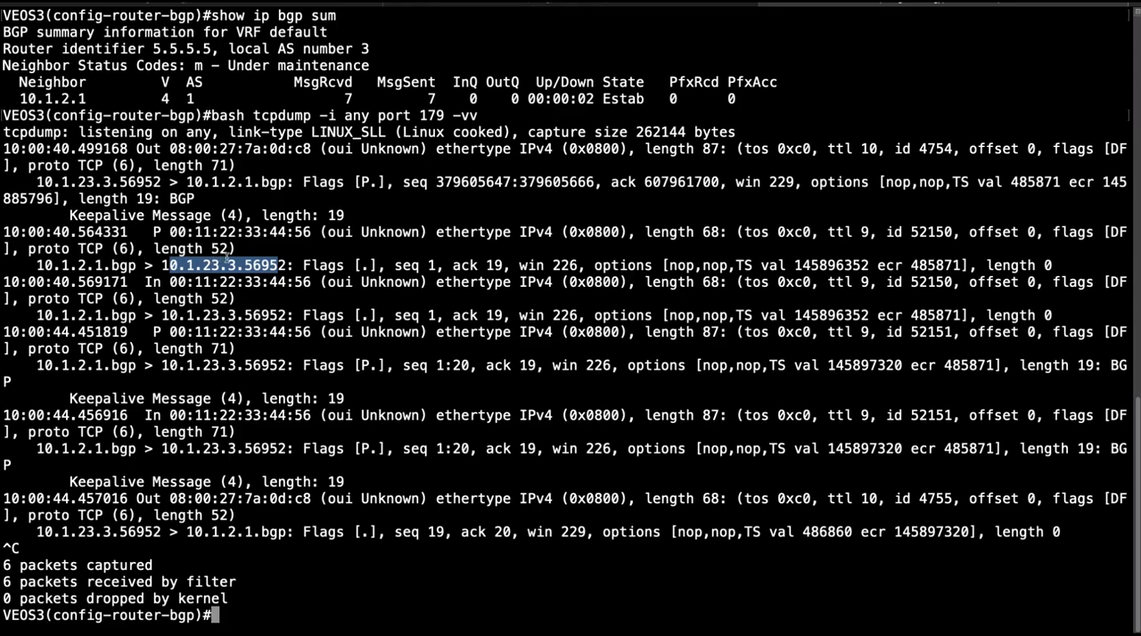
{"action": "mouse_move", "coordinate": [676, 191]}
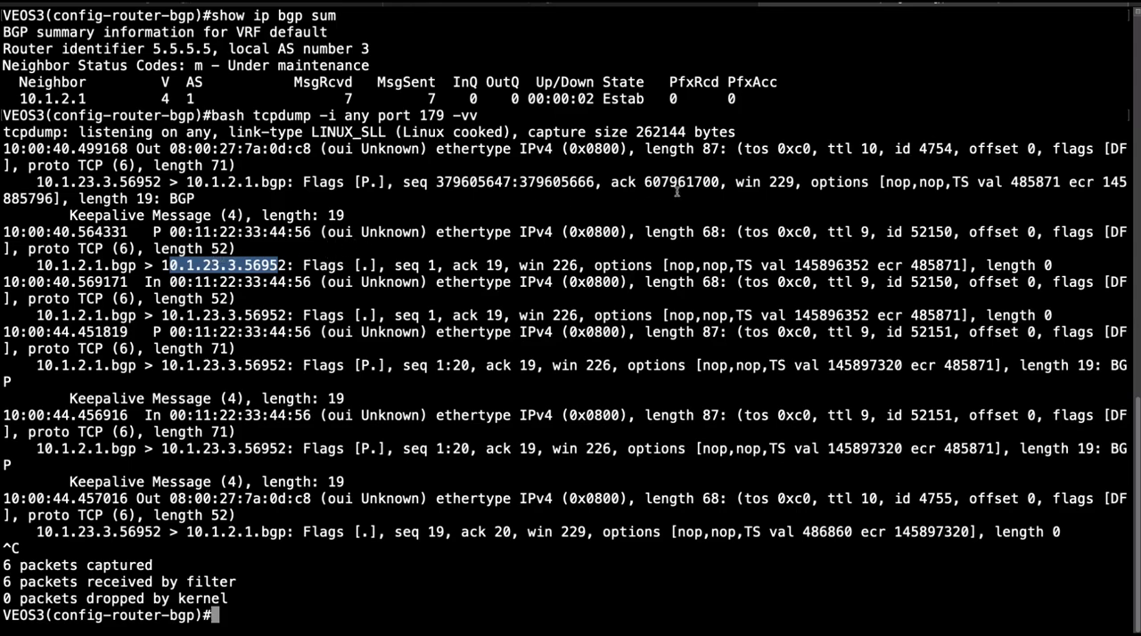
{"action": "double_click", "coordinate": [847, 231]}
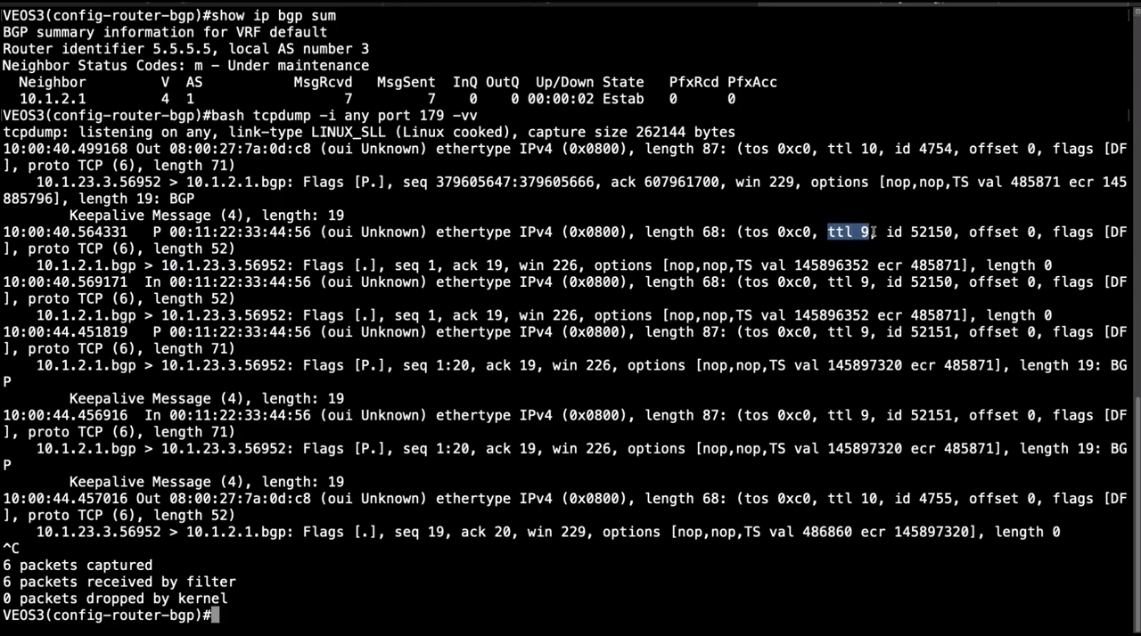